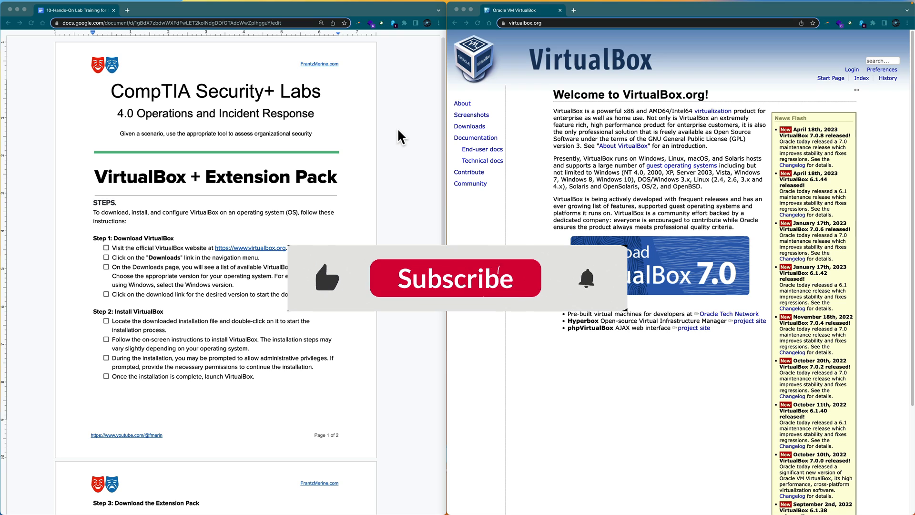
- Tick off visiting the VirtualBox website and go to its Download VirtualBox page
click(455, 278)
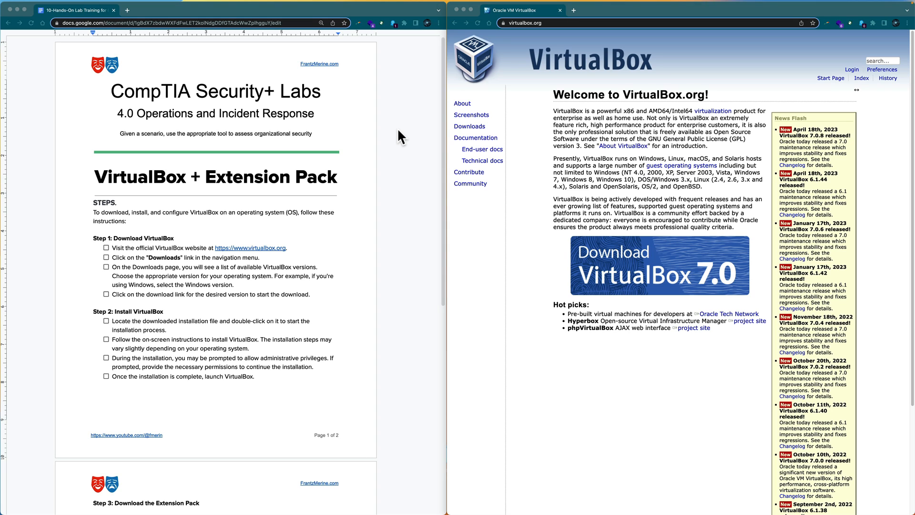
mouse_move(387, 155)
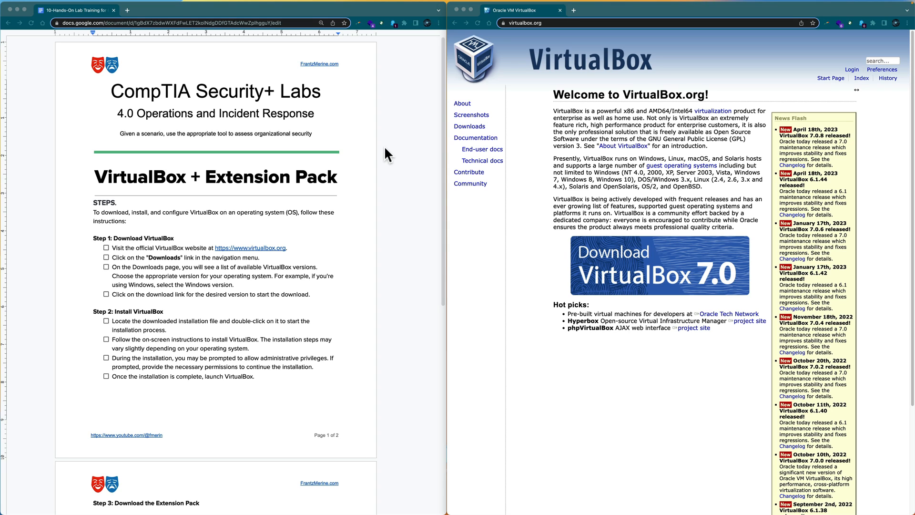
mouse_move(381, 171)
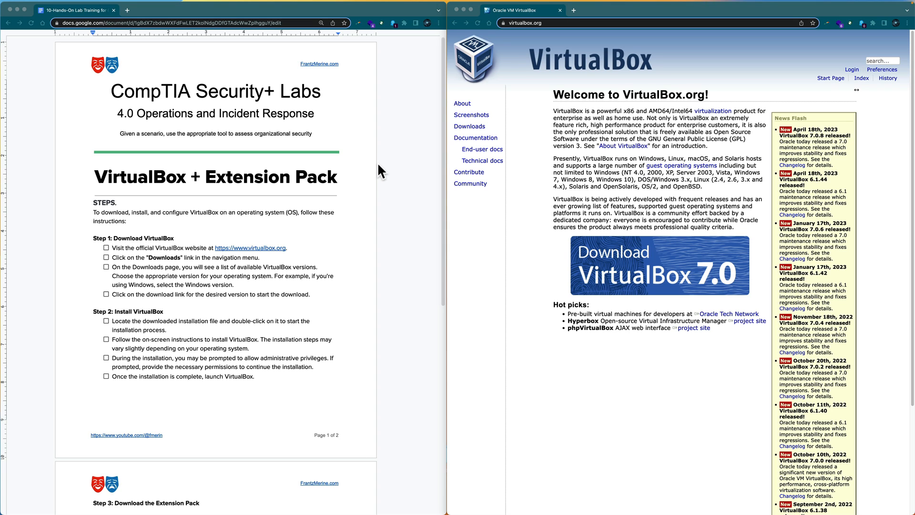
mouse_move(260, 240)
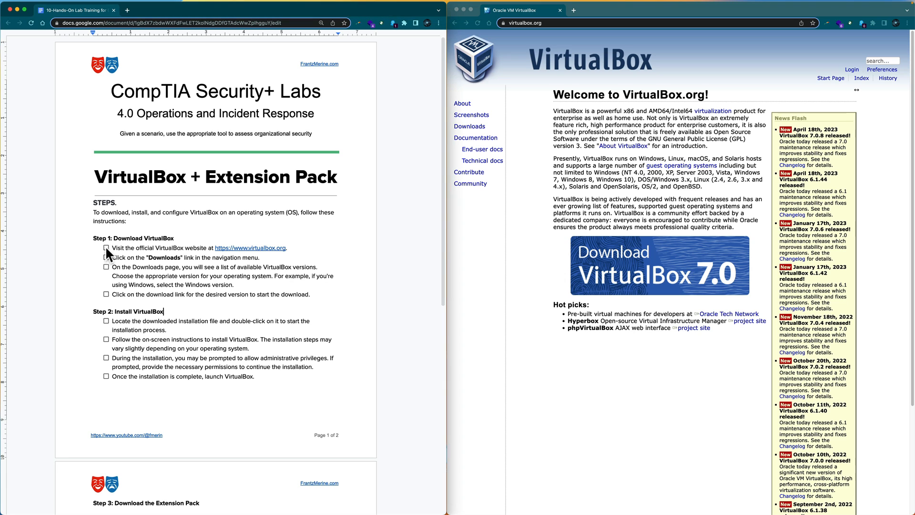
click(106, 248)
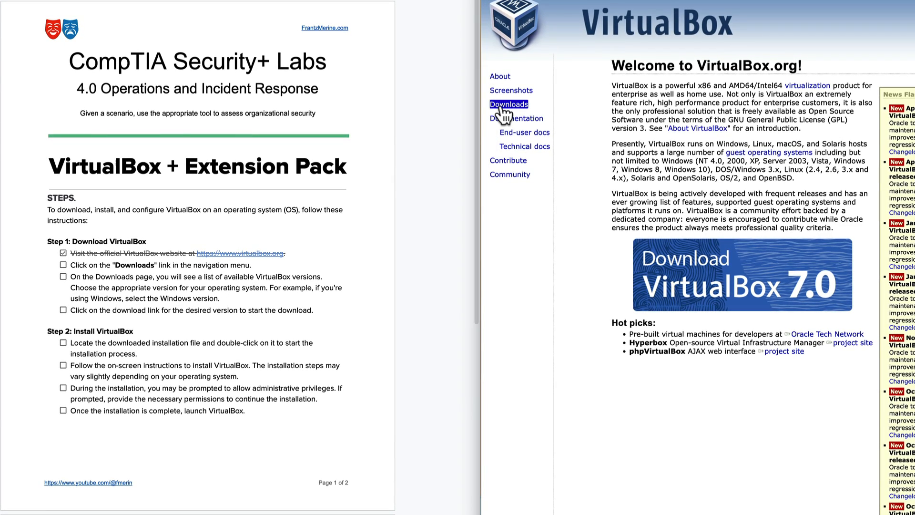
click(509, 104)
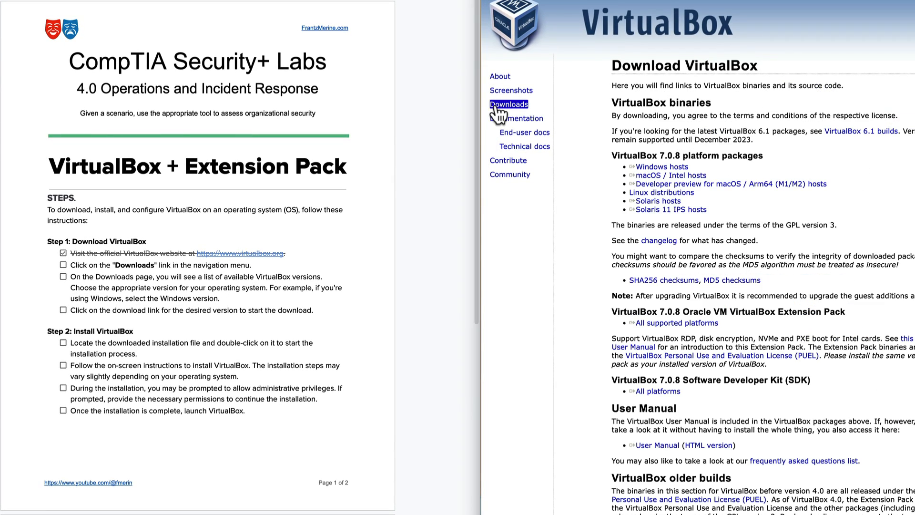
mouse_move(361, 280)
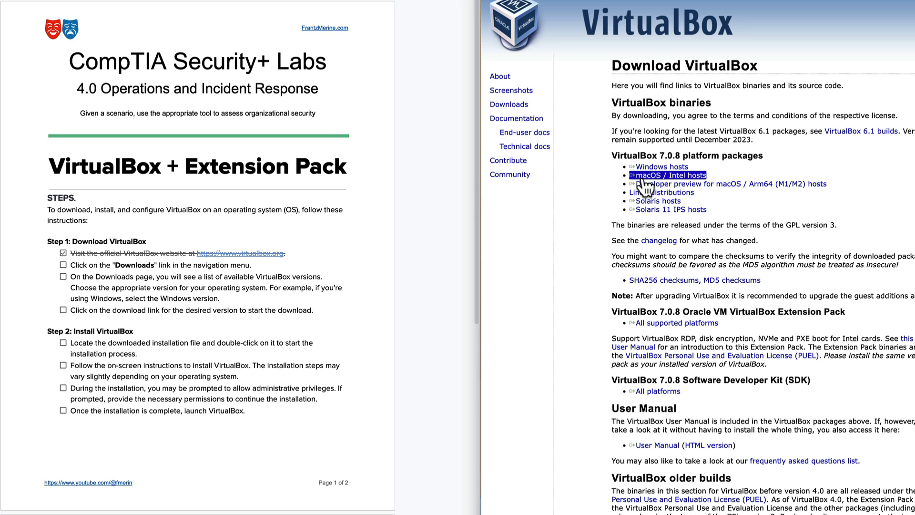
- Save the macOS / Intel hosts 7.0.8 installer into the Downloads folder
click(665, 176)
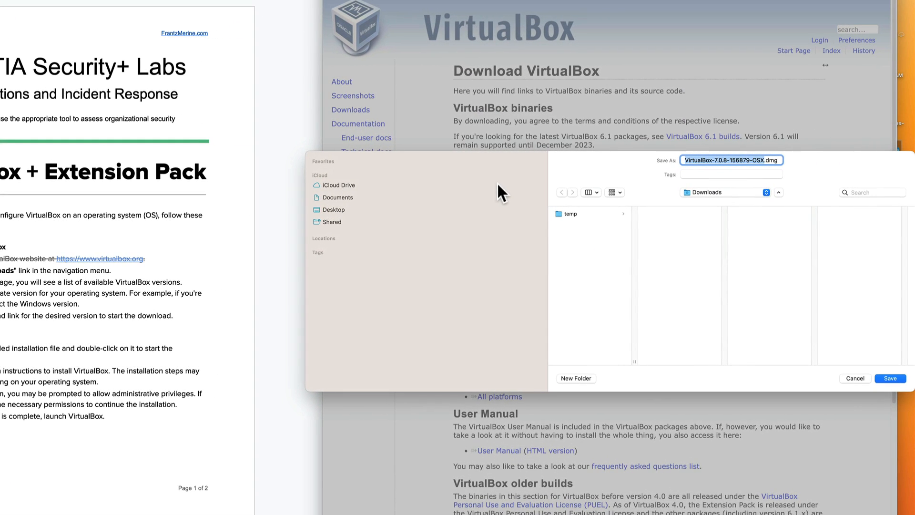
mouse_move(687, 202)
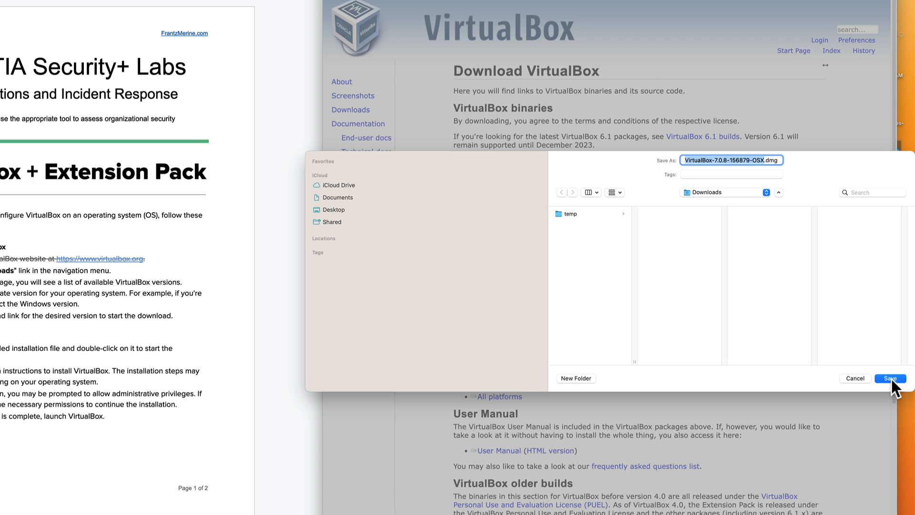
click(890, 377)
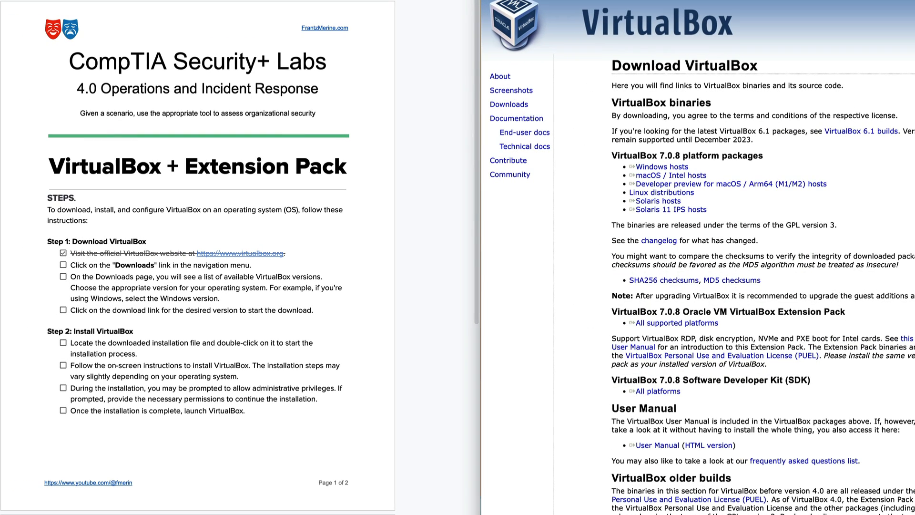
mouse_move(63, 328)
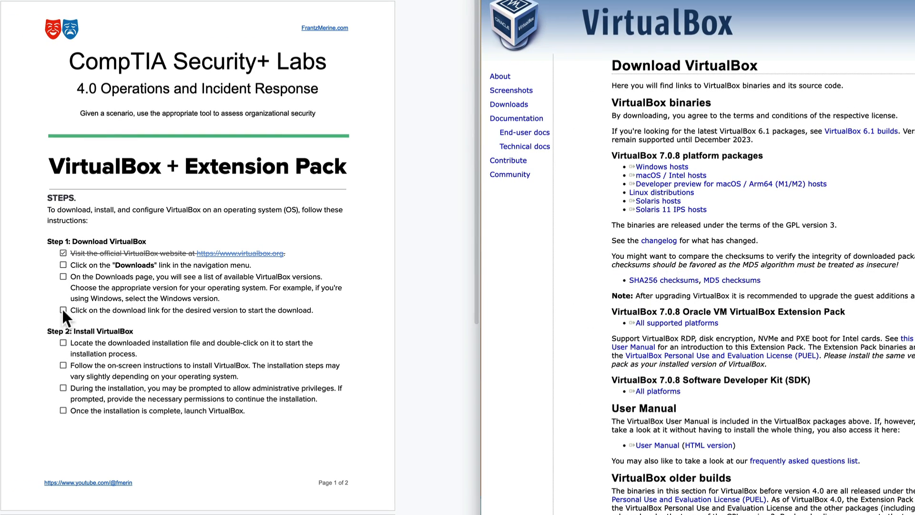
- Tick off the last Step 1: Download VirtualBox checklist item in the guide
click(63, 311)
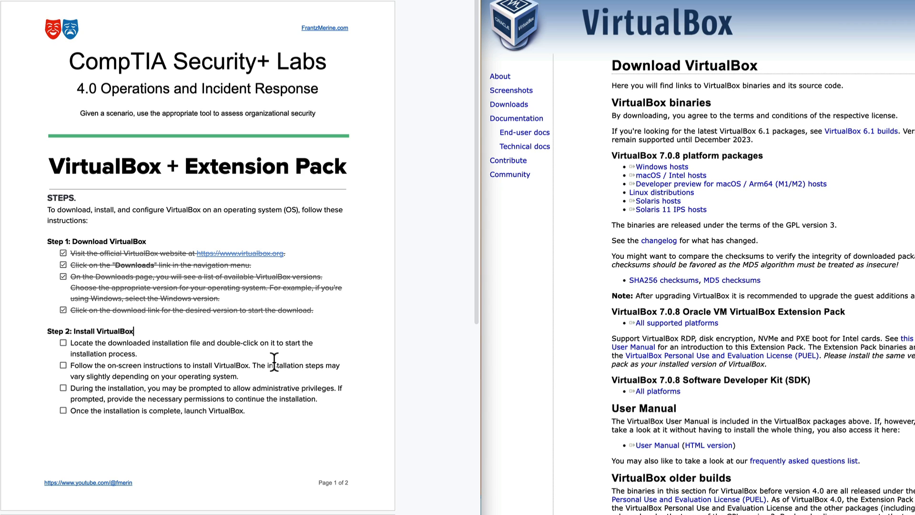
mouse_move(327, 331)
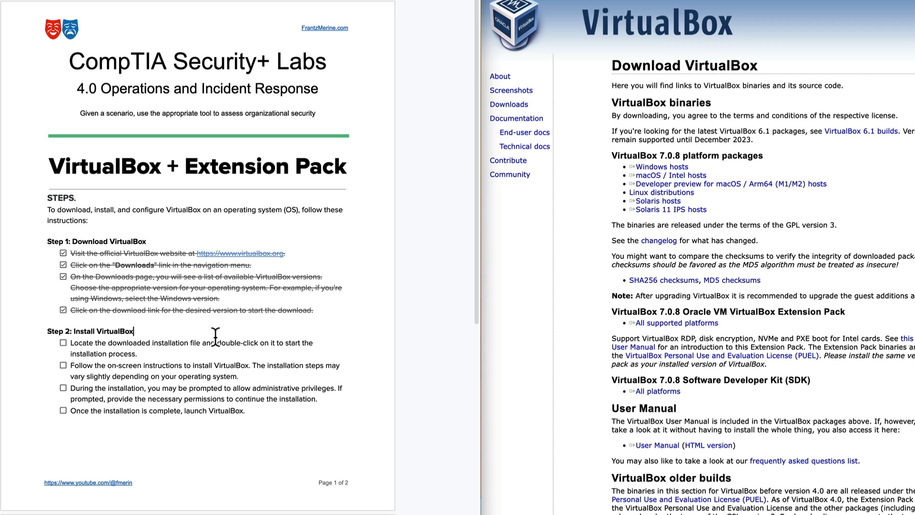
mouse_move(227, 358)
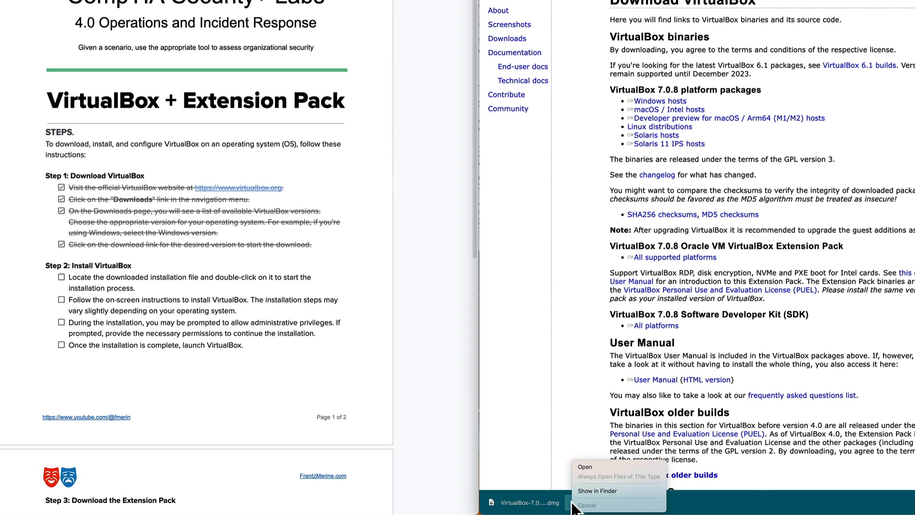
- Reveal the downloaded VirtualBox 7.0.8 .dmg in Downloads, open it and move its window aside
click(596, 490)
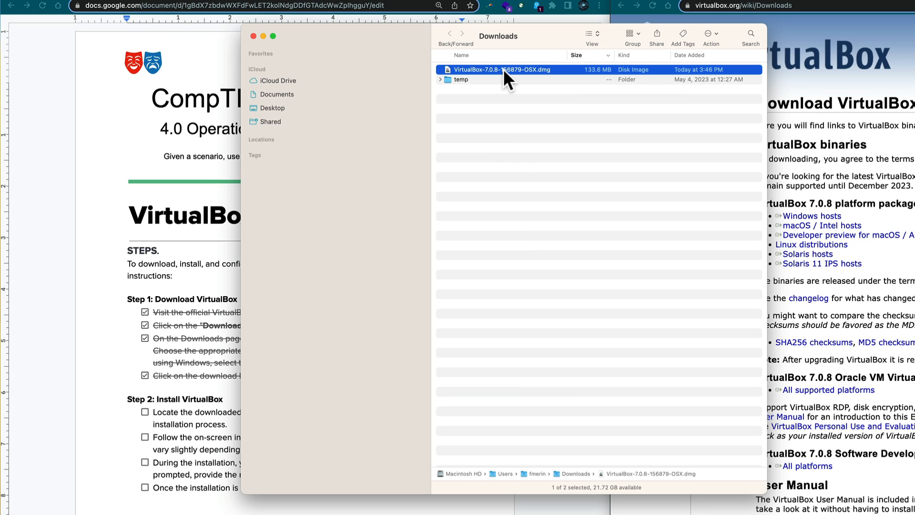
double_click(506, 68)
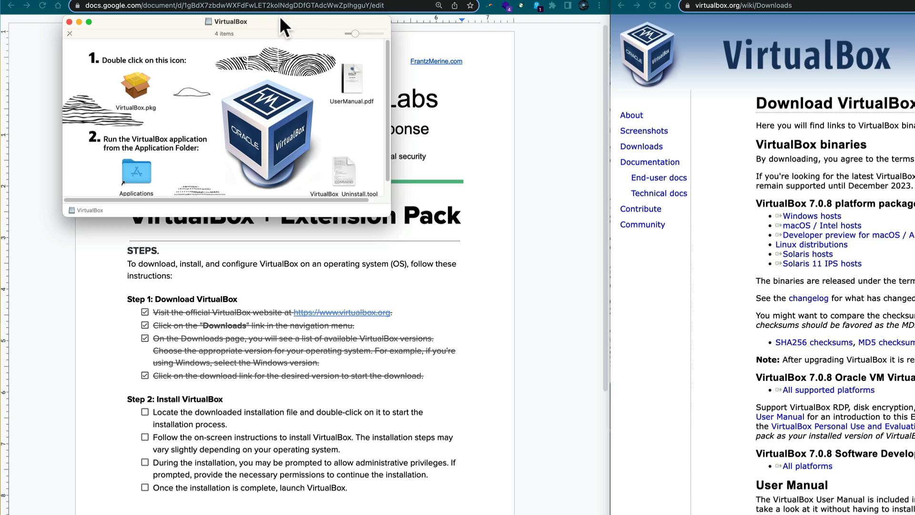
drag(229, 21, 606, 171)
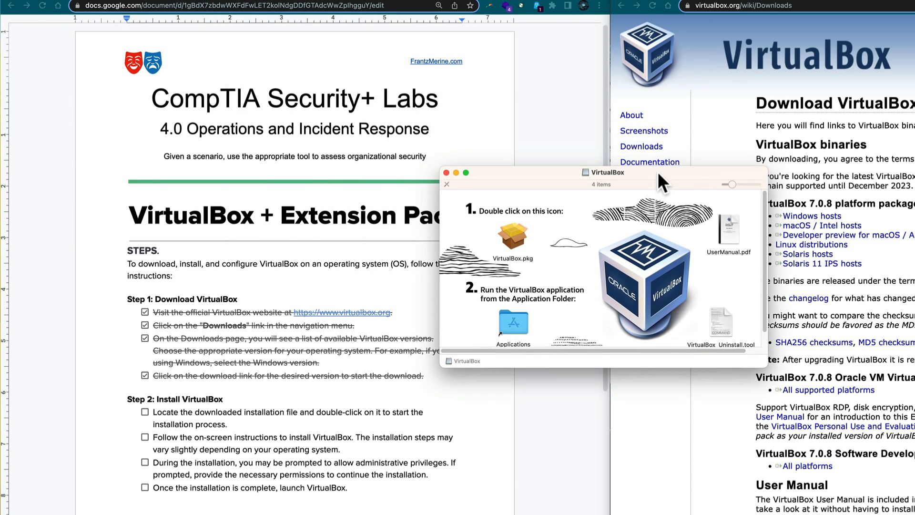
drag(607, 172, 621, 195)
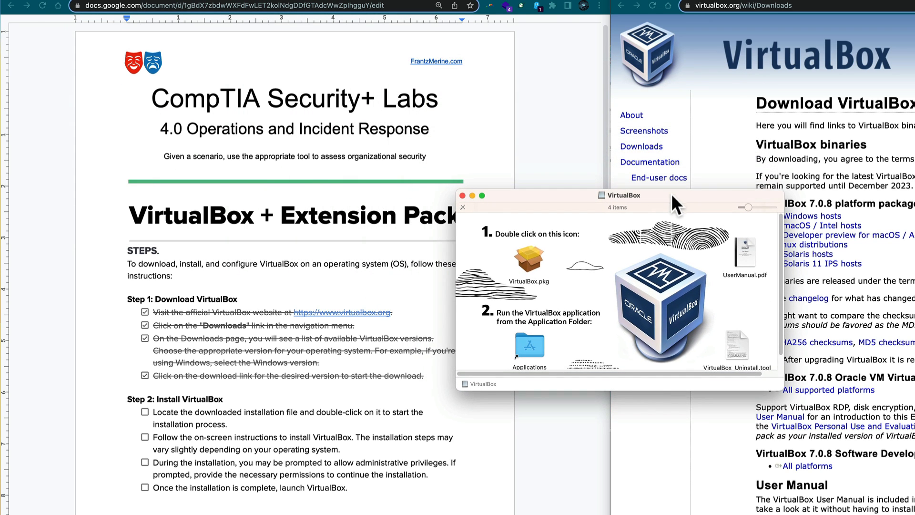
mouse_move(357, 426)
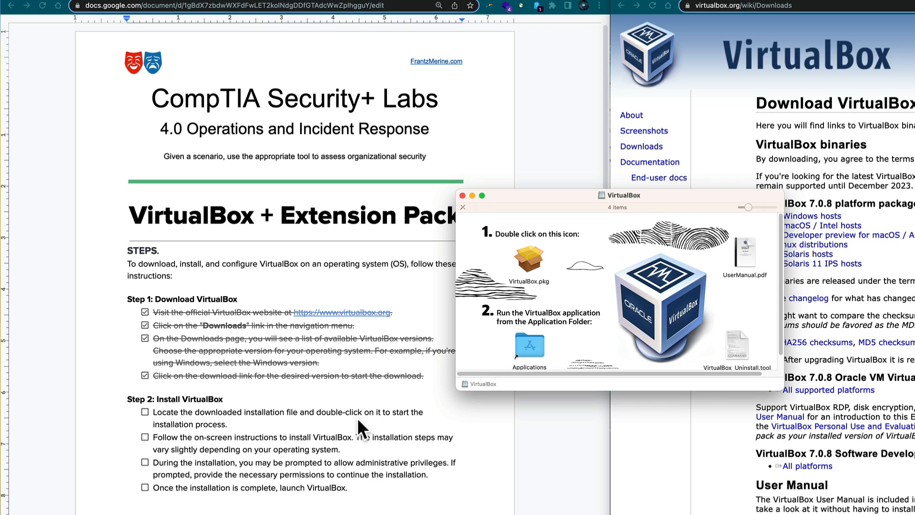
mouse_move(522, 276)
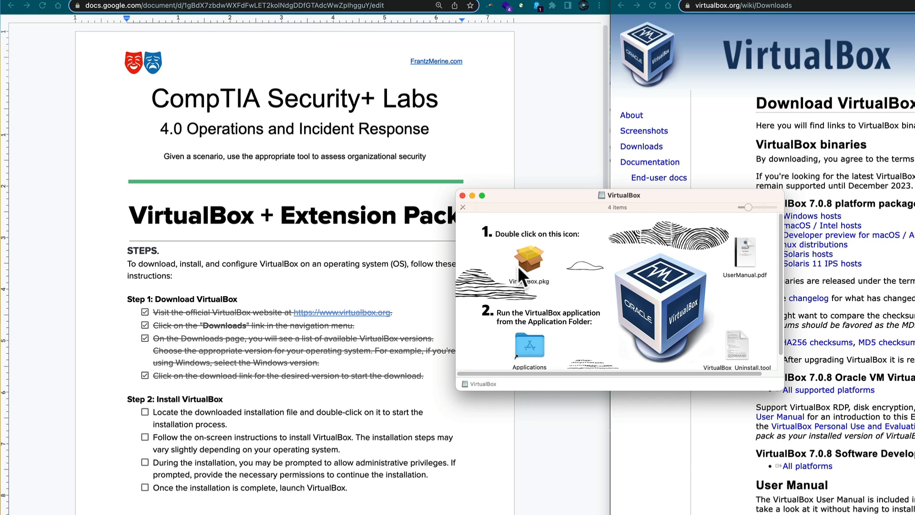
- Run VirtualBox.pkg with a standard install on Macintosh HD, authorising the installation
click(529, 259)
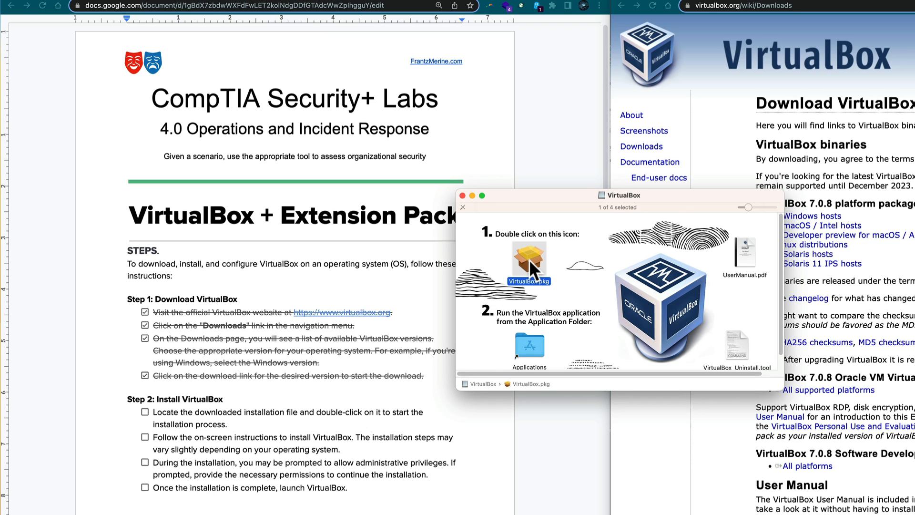
double_click(528, 261)
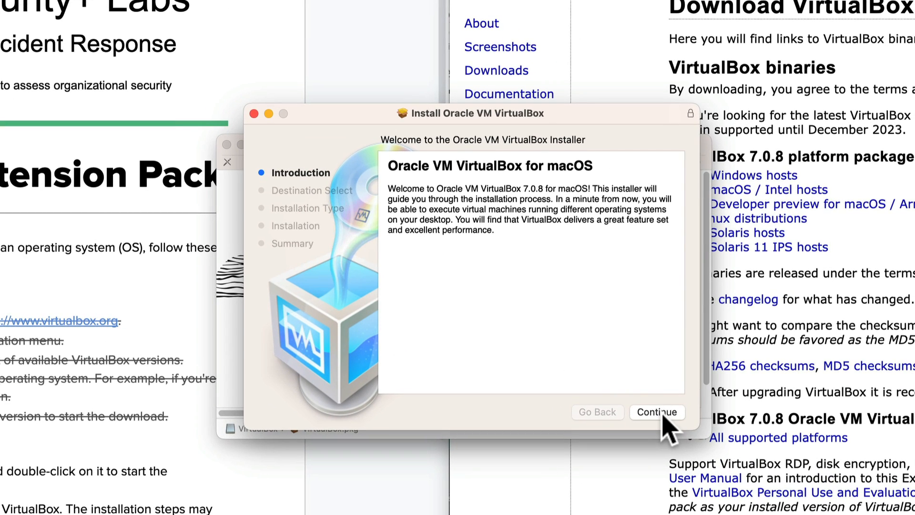
click(658, 412)
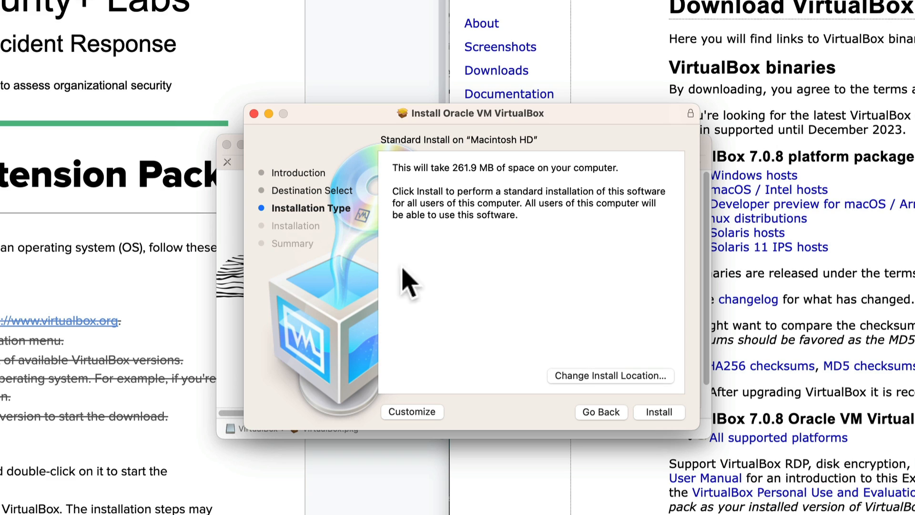
click(659, 412)
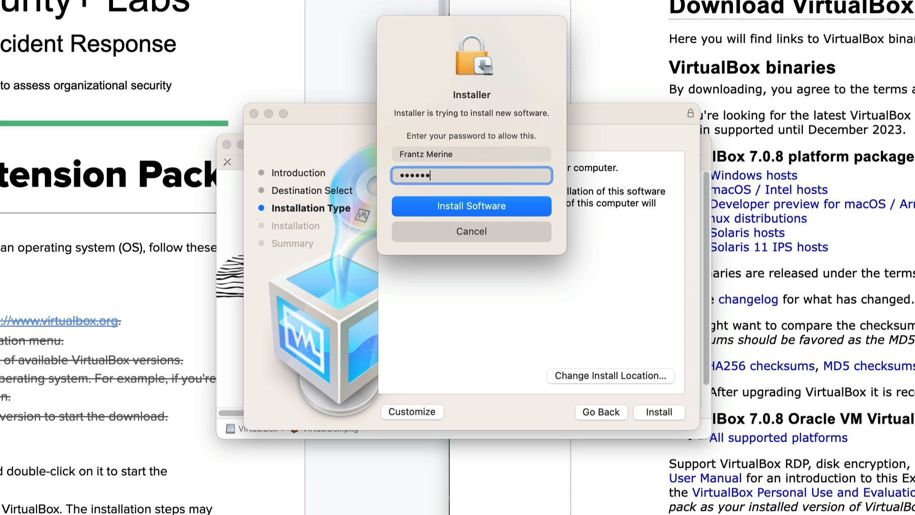
click(471, 205)
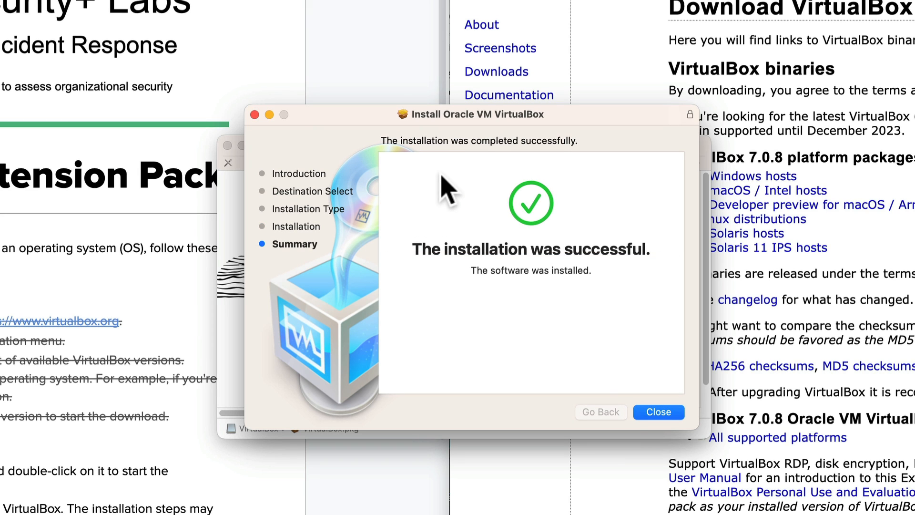
- Close the finished installer and choose to move the installer package to the Trash
click(659, 411)
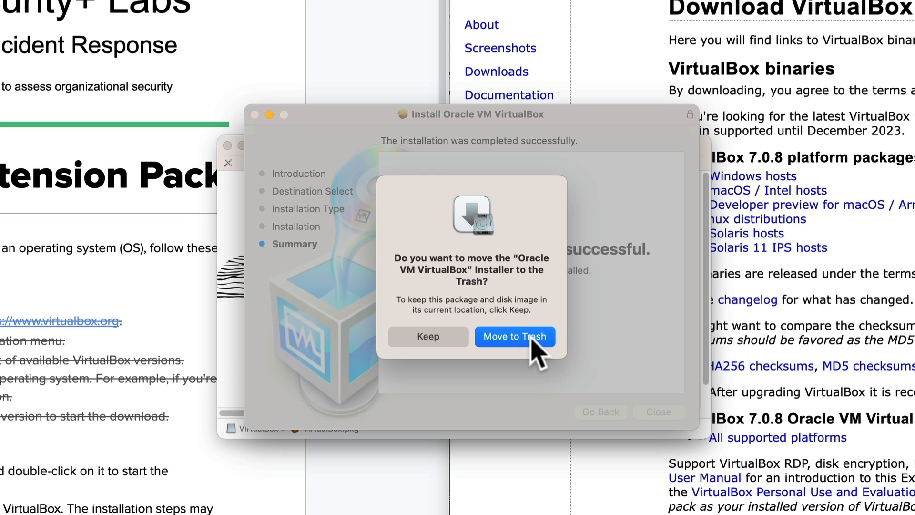
click(515, 337)
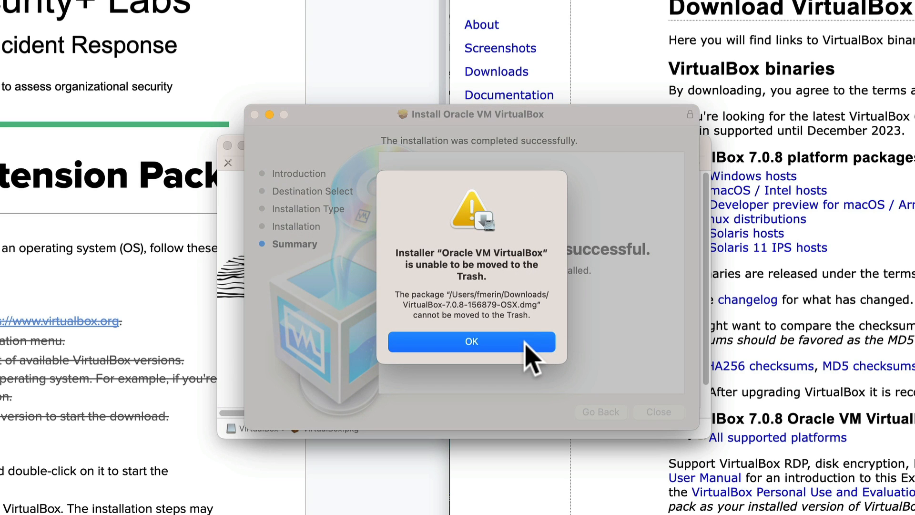
- Dismiss the trash error and tick off all four Step 2: Install VirtualBox items in the guide
click(471, 341)
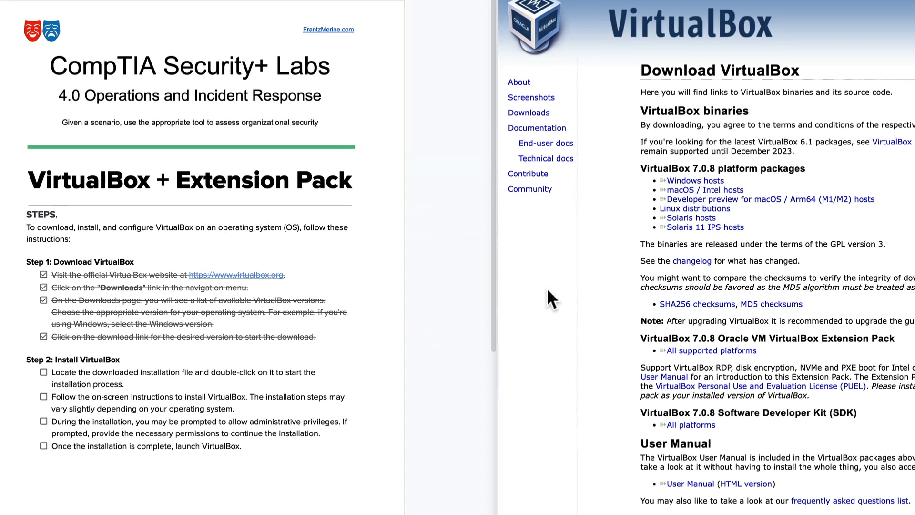
mouse_move(52, 478)
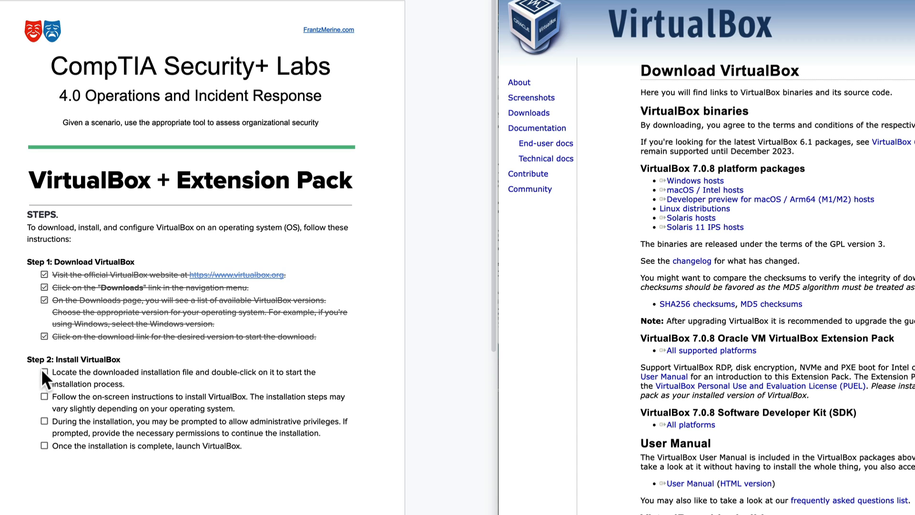
click(43, 374)
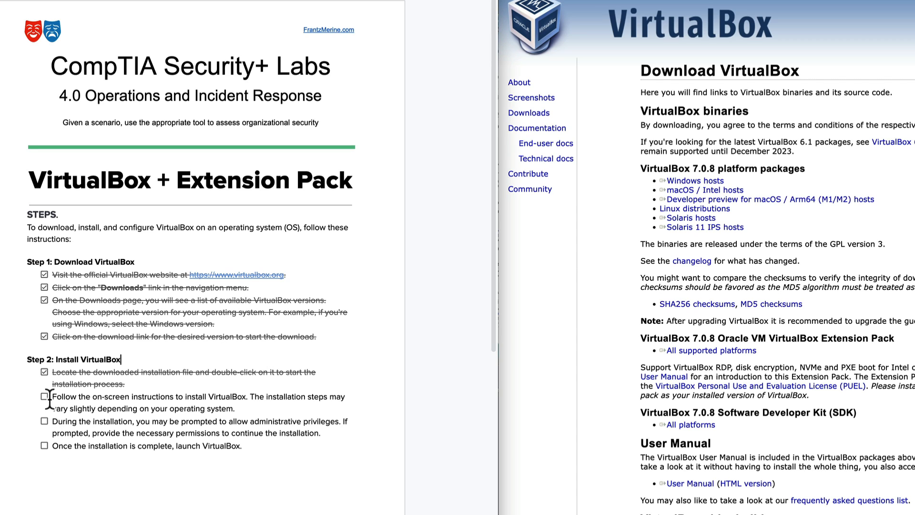
click(43, 395)
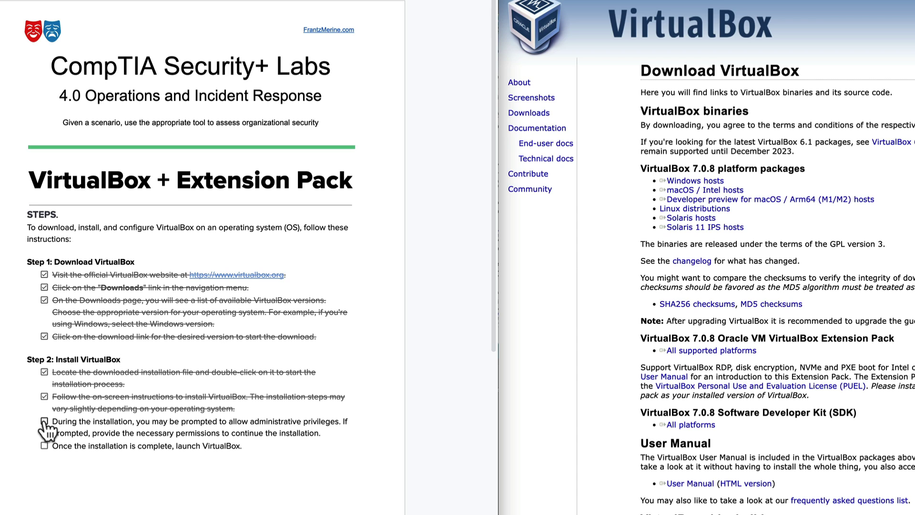
click(44, 421)
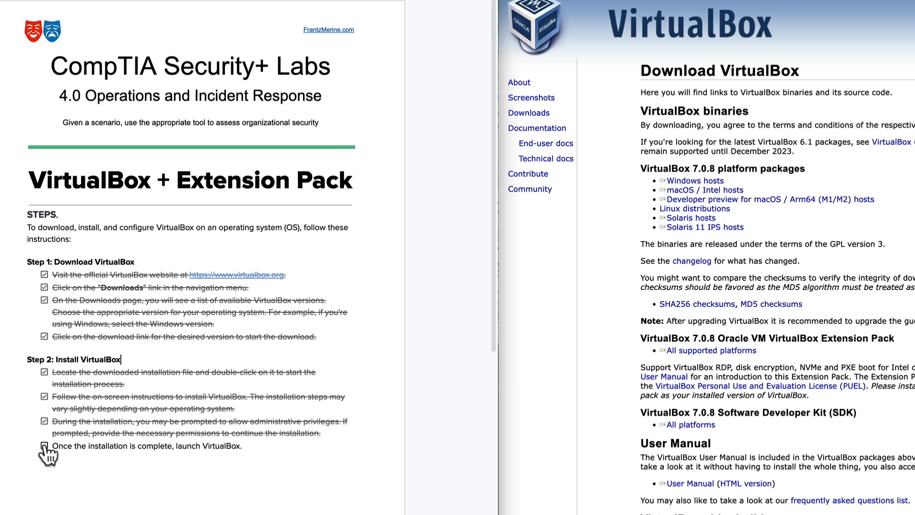
click(44, 446)
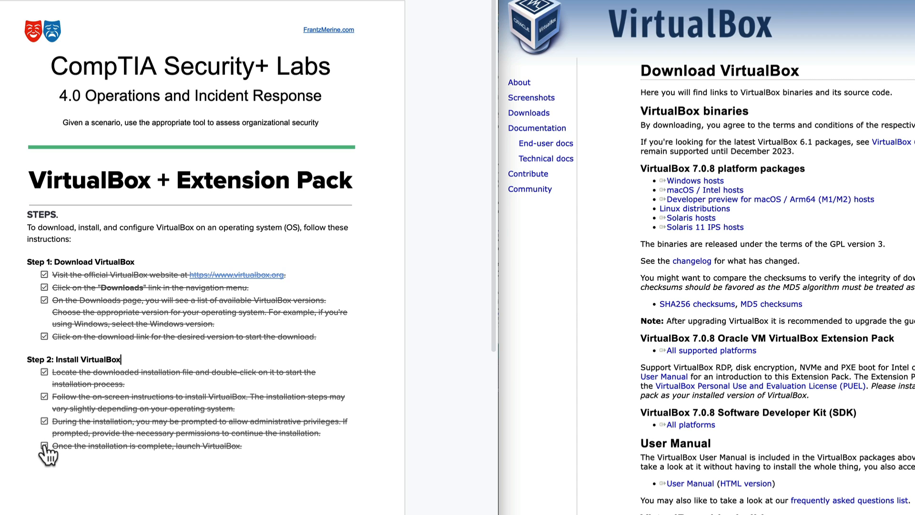
click(44, 446)
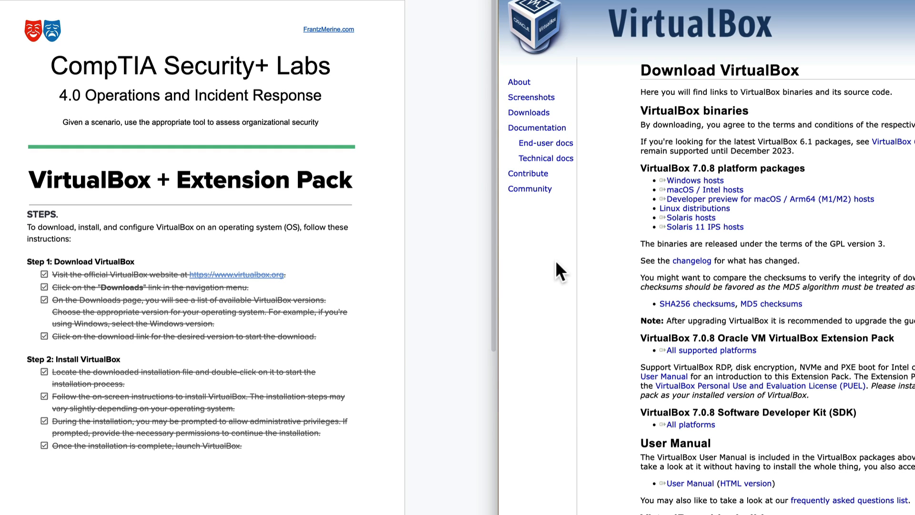
mouse_move(425, 353)
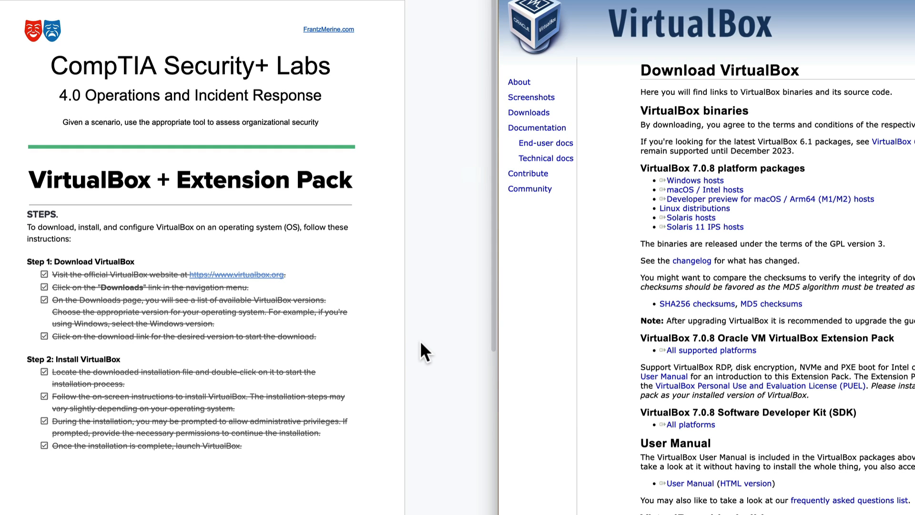
scroll(down, 3)
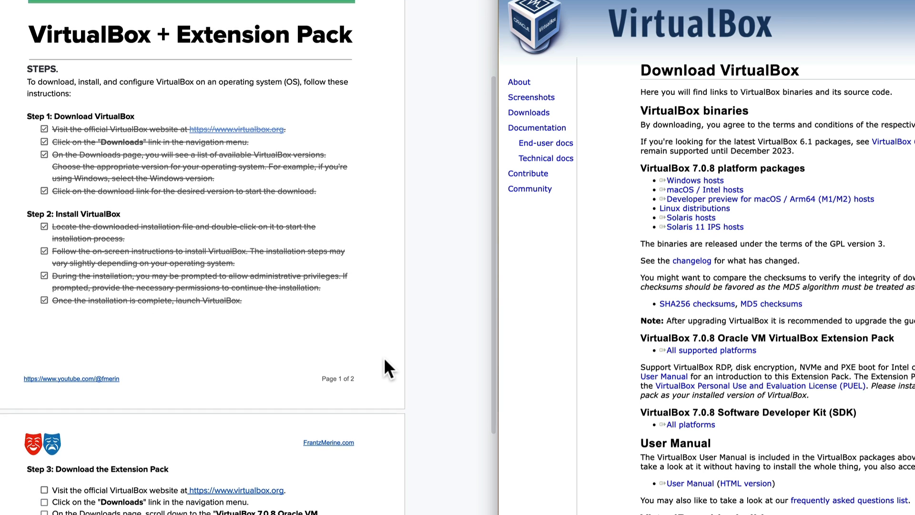
scroll(down, 3)
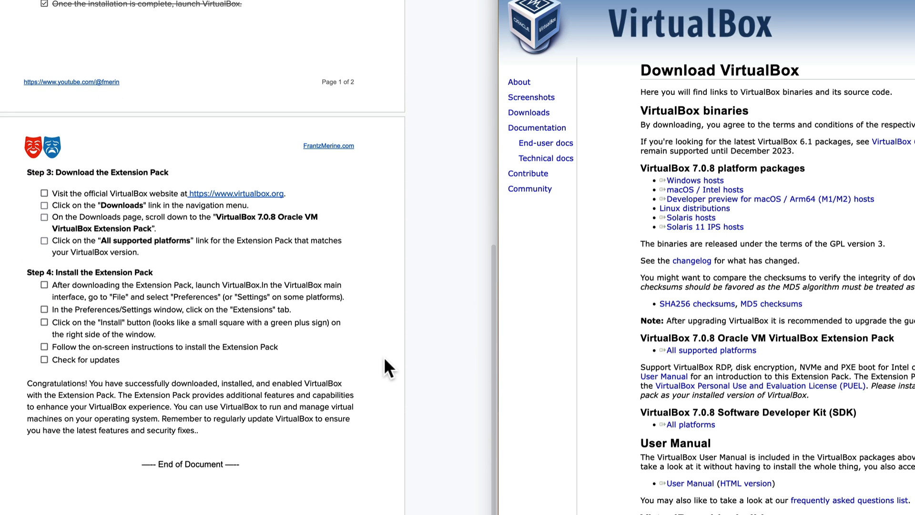
mouse_move(106, 190)
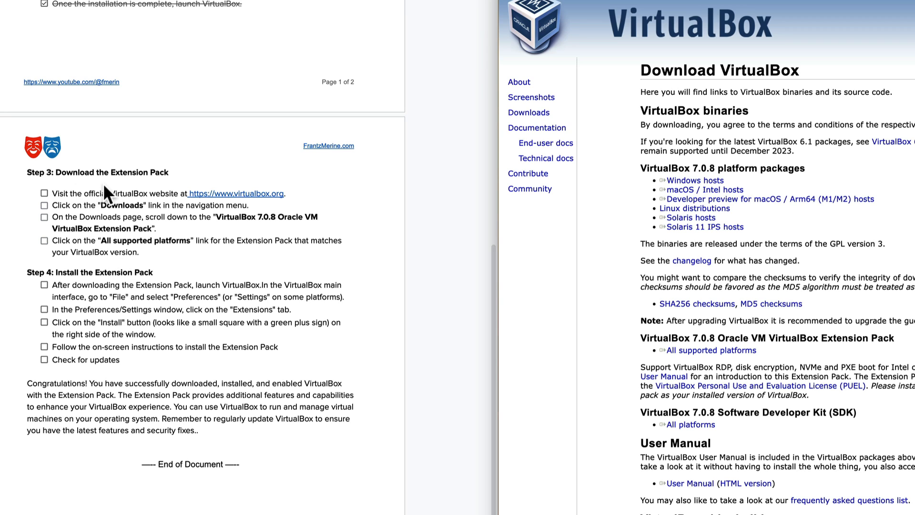
mouse_move(134, 202)
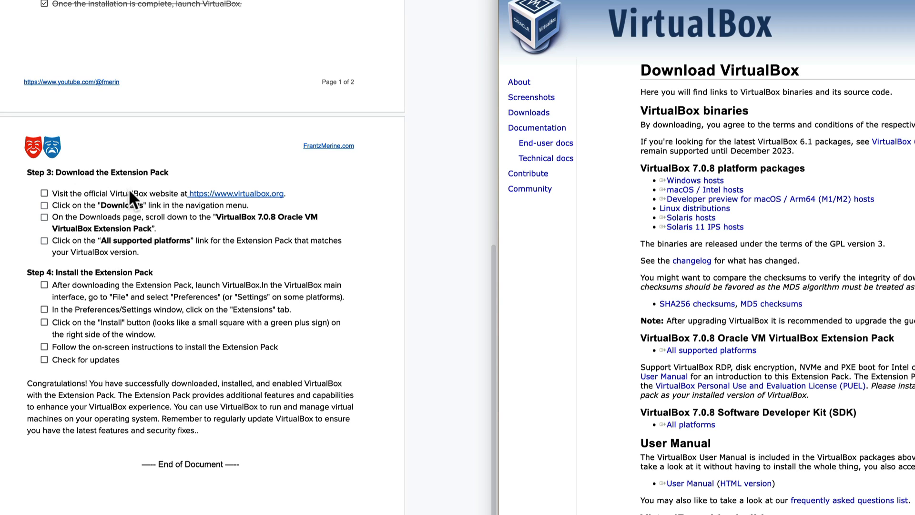
mouse_move(703, 6)
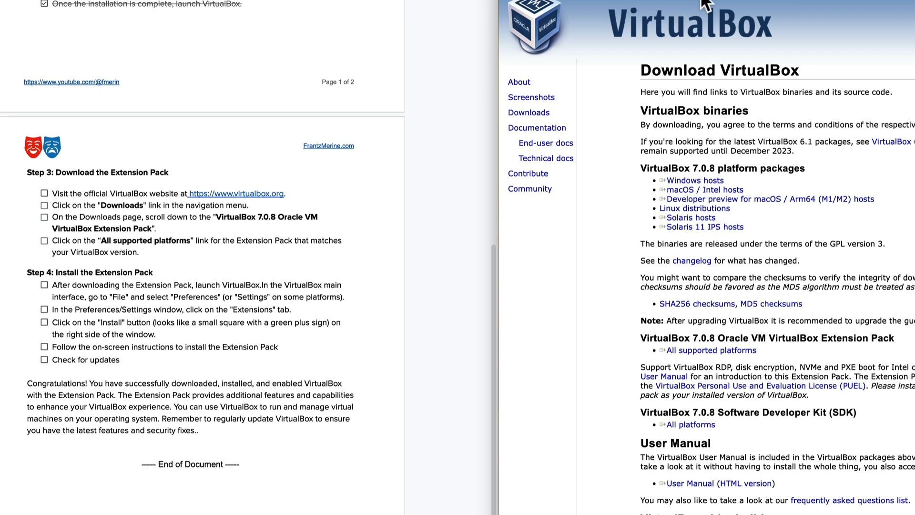
mouse_move(243, 257)
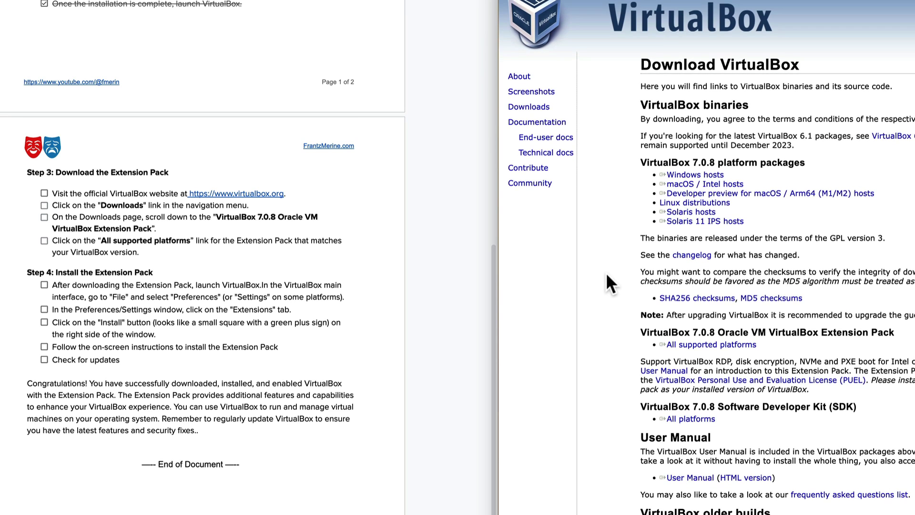
scroll(down, 3)
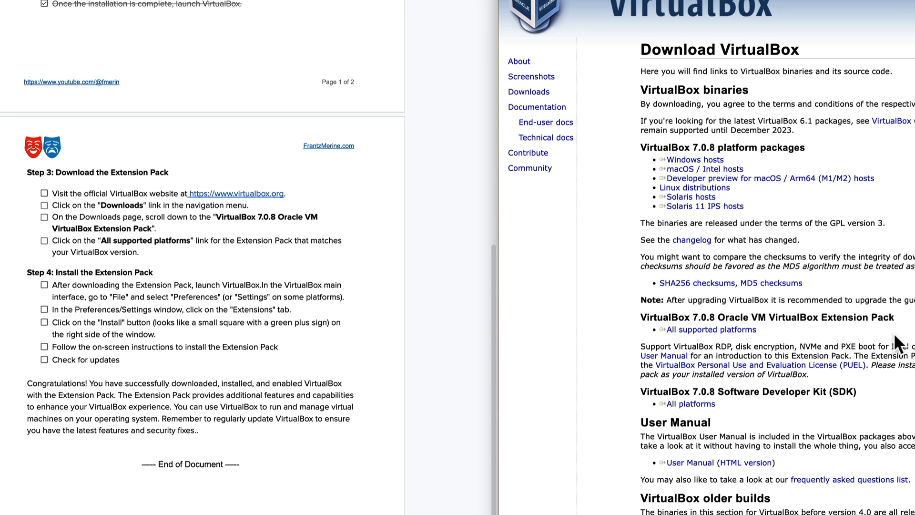
mouse_move(874, 325)
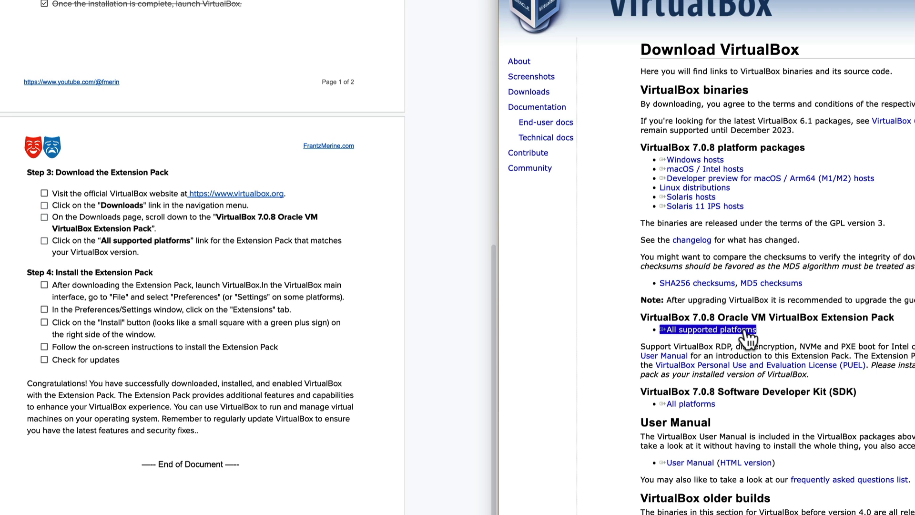
- Download the 7.0.8 Extension Pack for all platforms and open the .vbox-extpack from Downloads
click(709, 329)
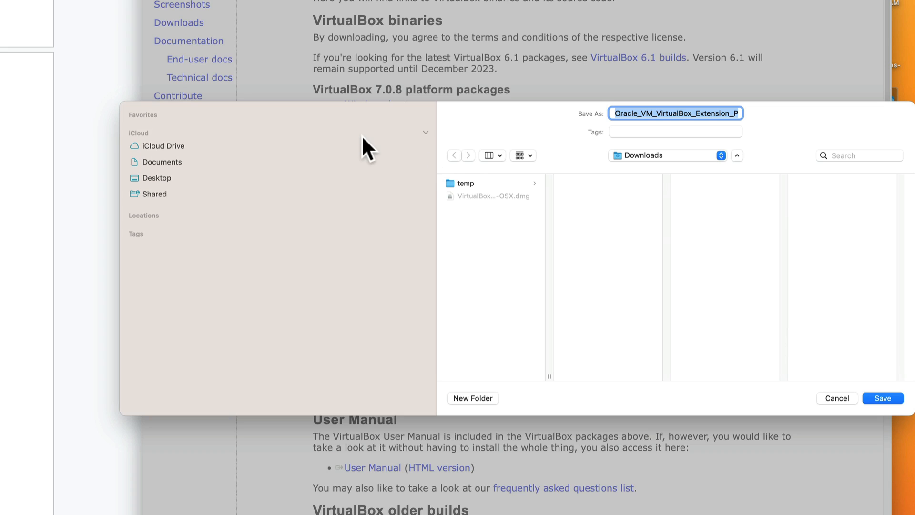
mouse_move(645, 180)
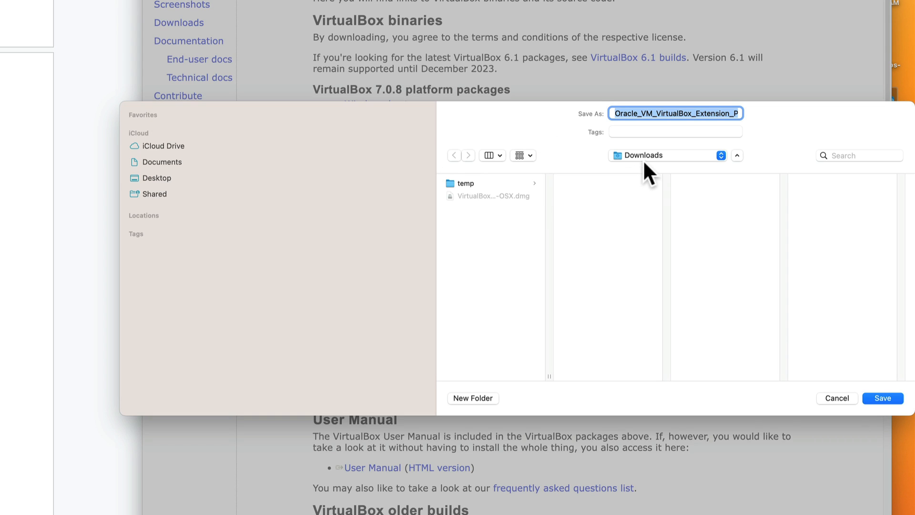
mouse_move(663, 172)
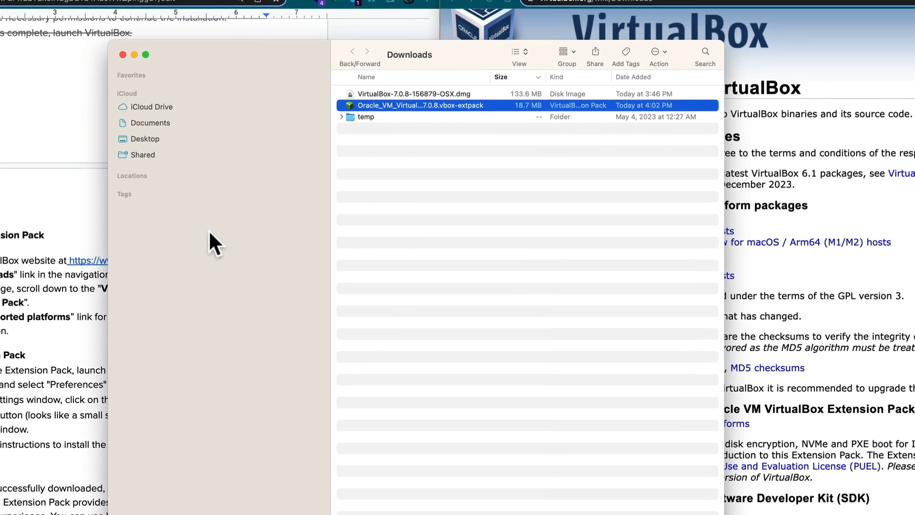
mouse_move(413, 162)
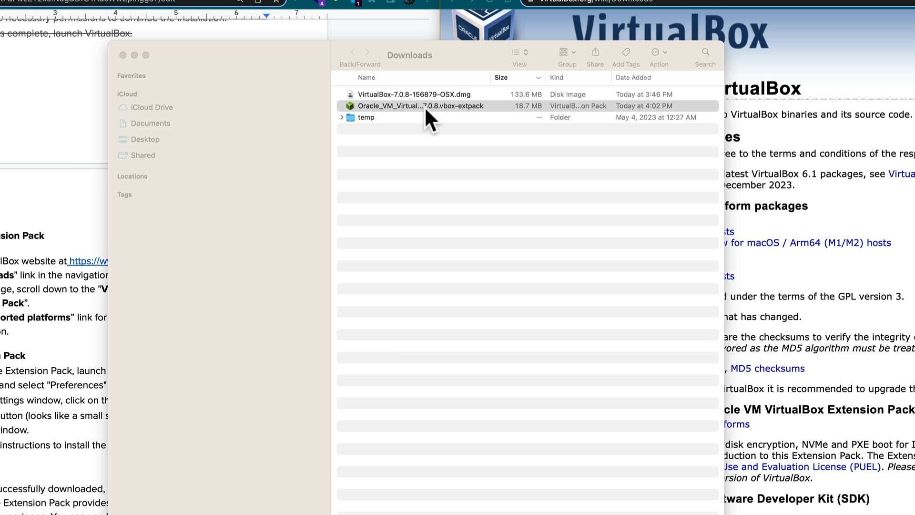
double_click(420, 105)
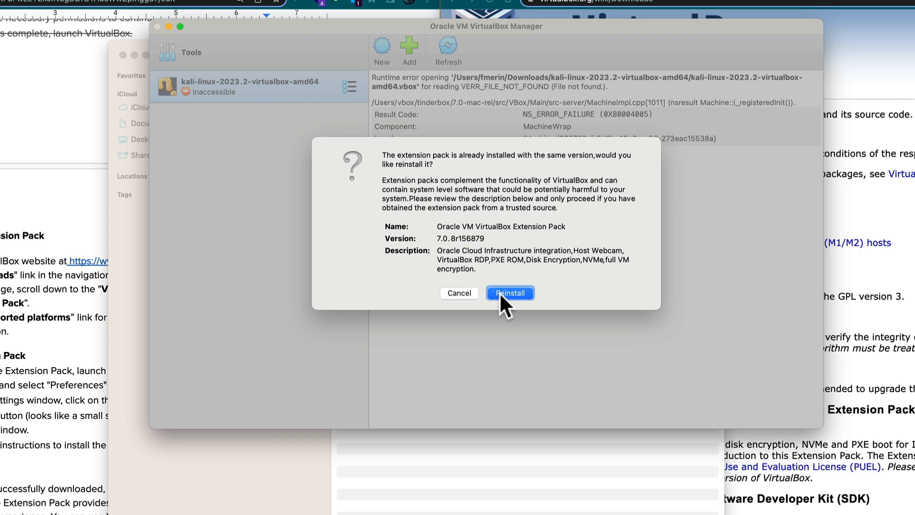
- Reinstall the Extension Pack, agreeing to its licence and authorising with the macOS password
click(510, 293)
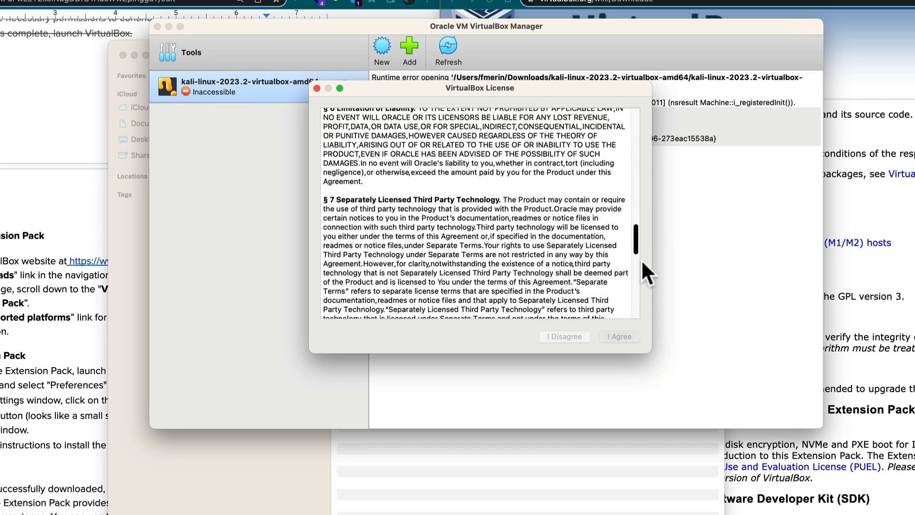
scroll(down, 3)
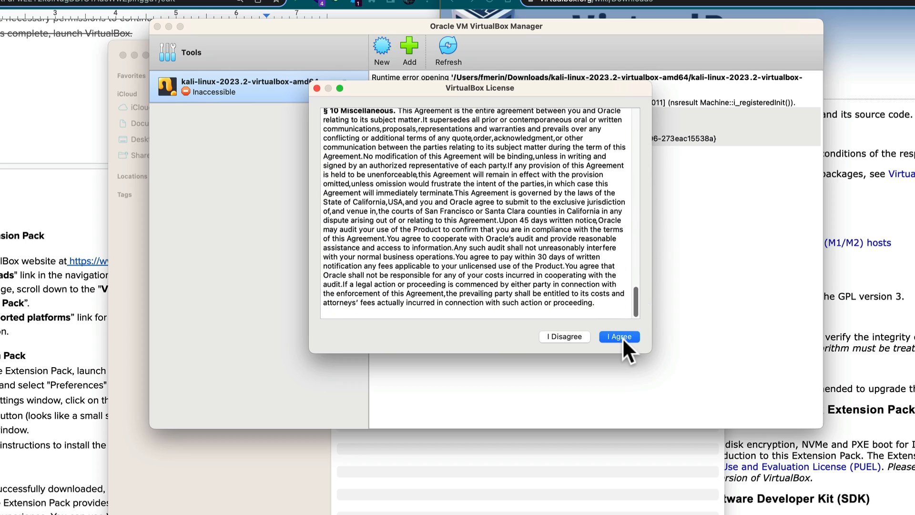
click(620, 336)
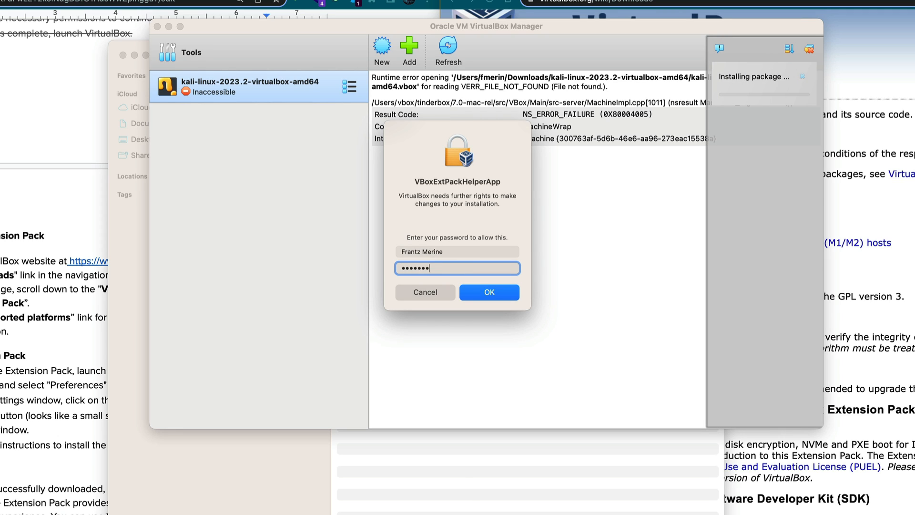
click(489, 293)
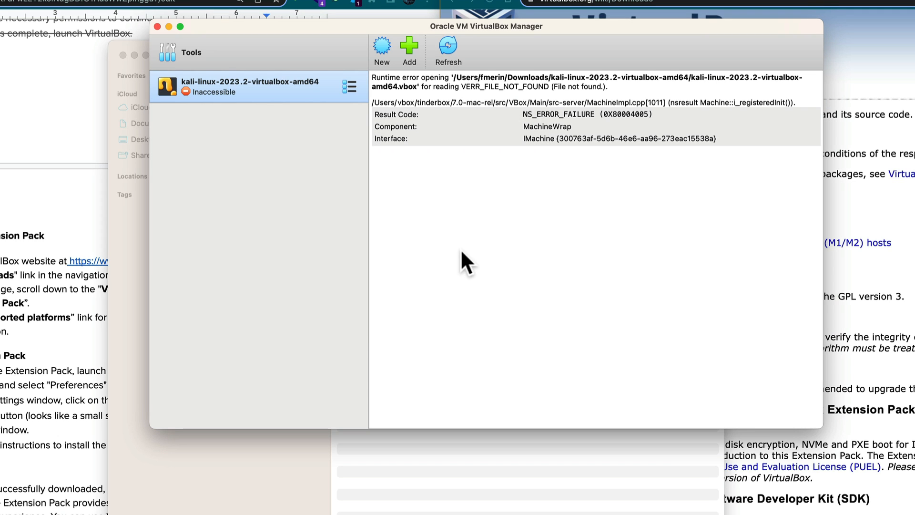
mouse_move(187, 243)
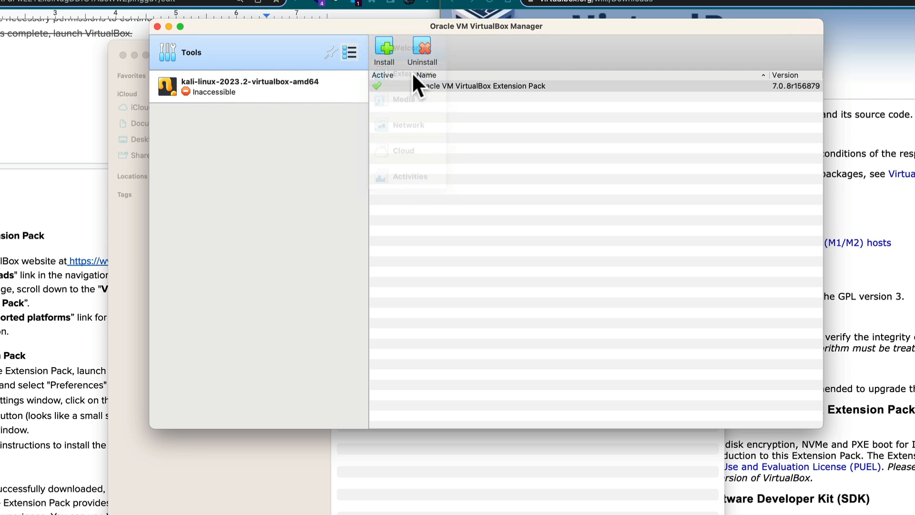
mouse_move(439, 109)
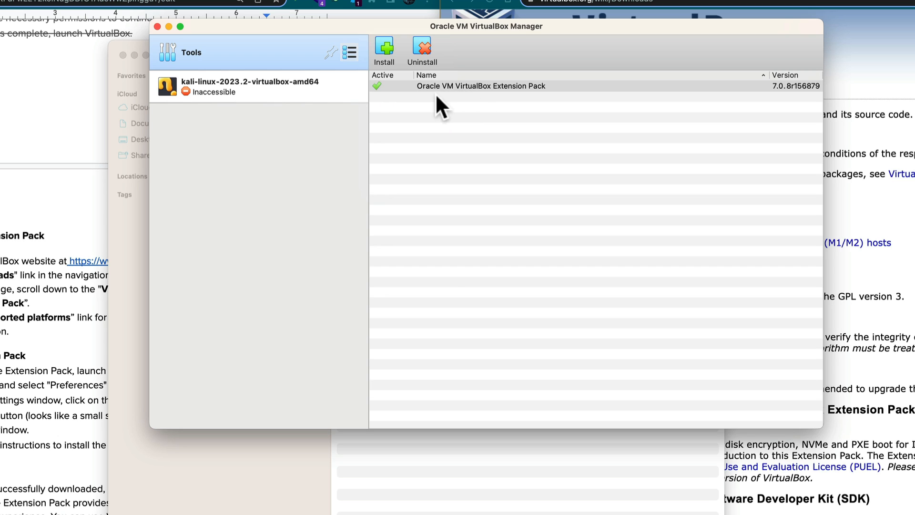
mouse_move(471, 113)
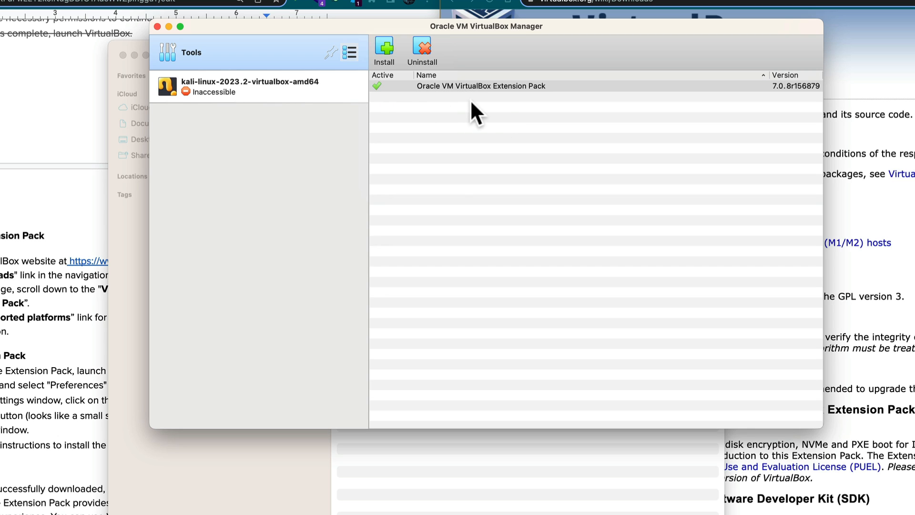
mouse_move(396, 100)
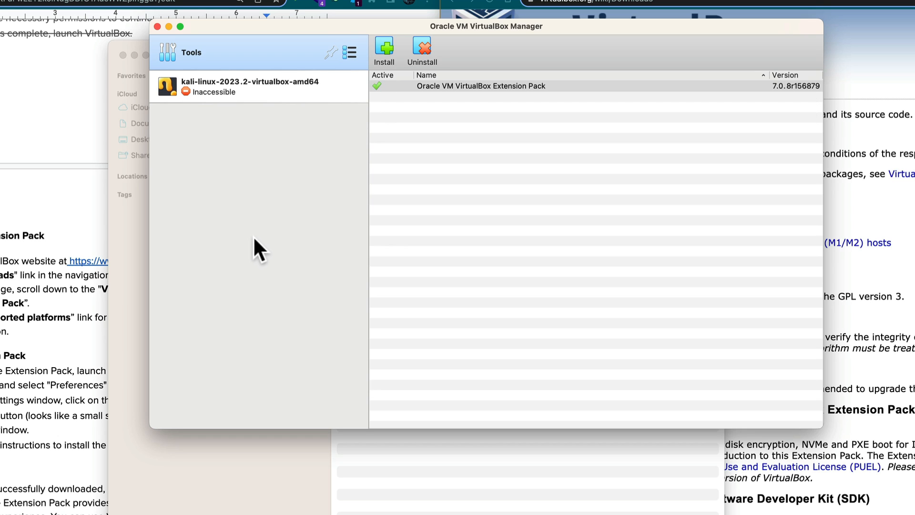
mouse_move(58, 353)
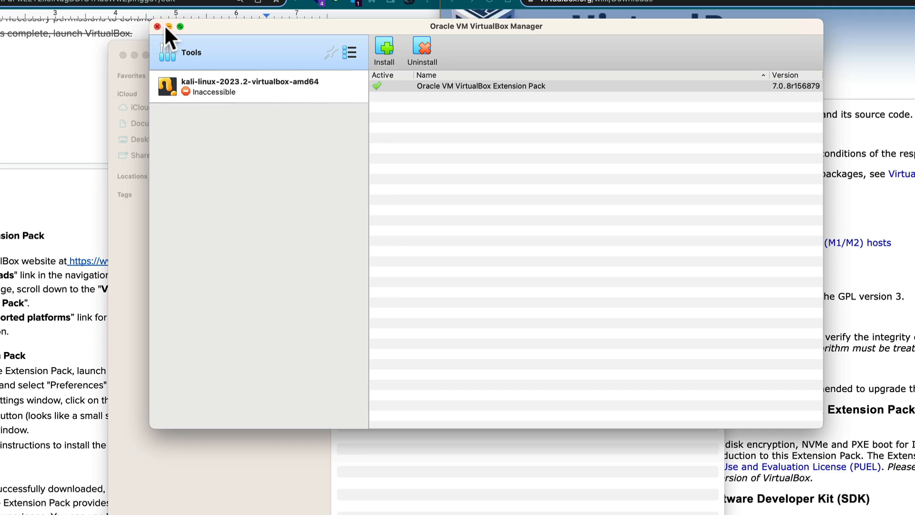
- Set VirtualBox aside and tick off the Step 3 and Step 4 items except Check for updates
click(156, 26)
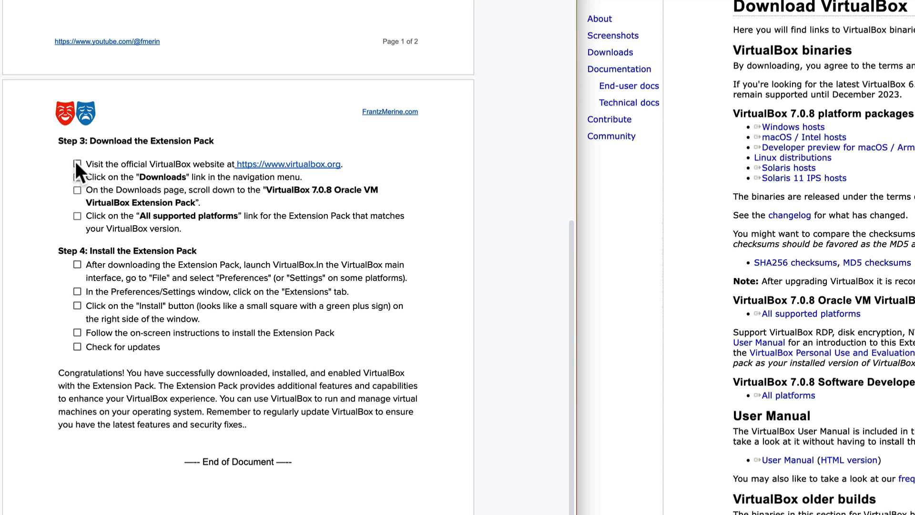
click(78, 177)
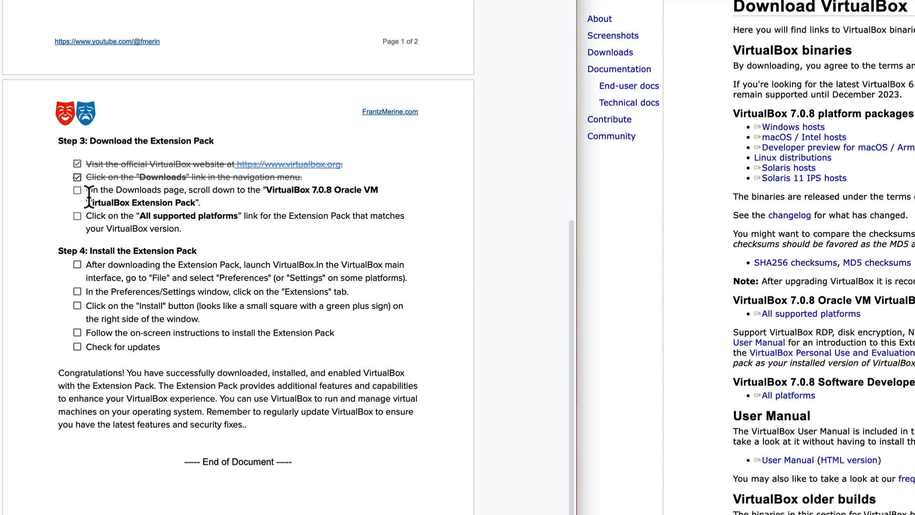
click(76, 190)
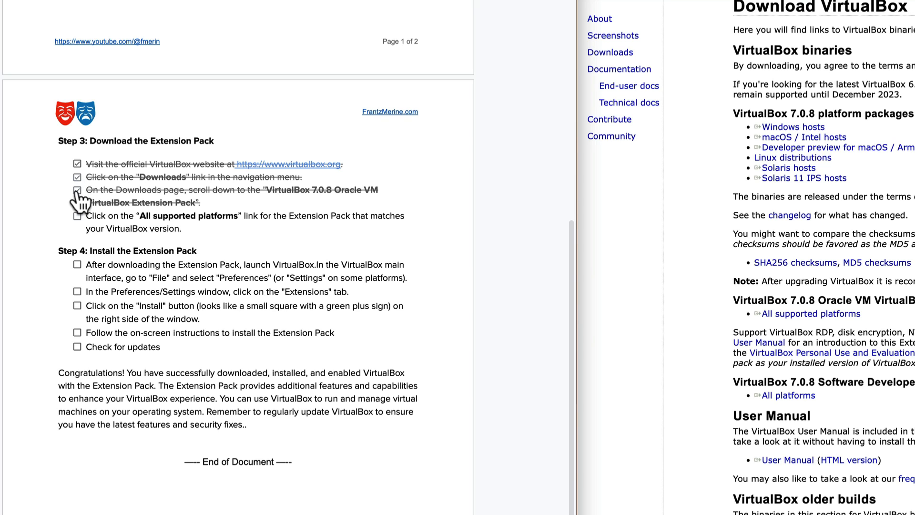
click(78, 215)
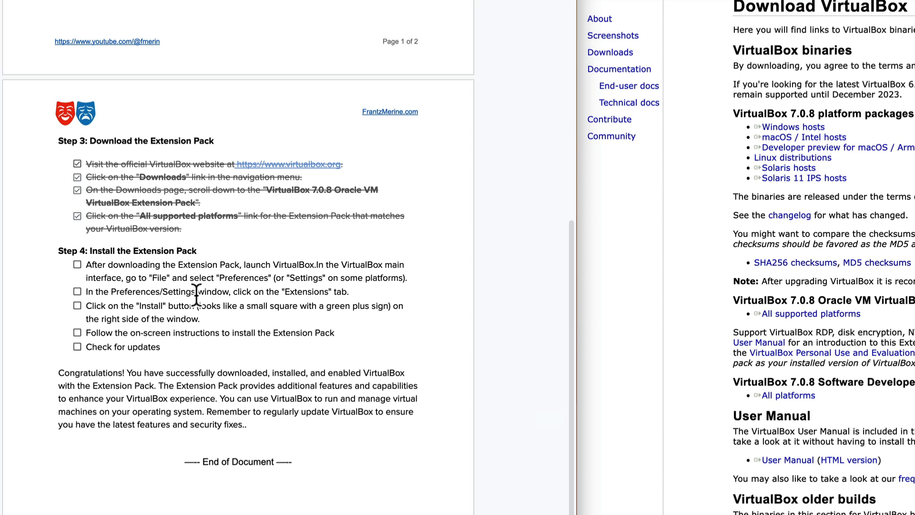
click(77, 265)
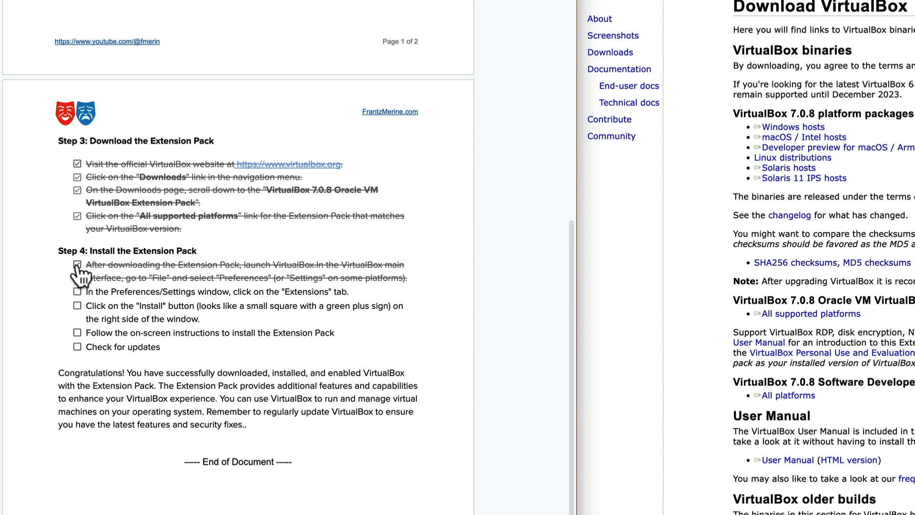
click(78, 292)
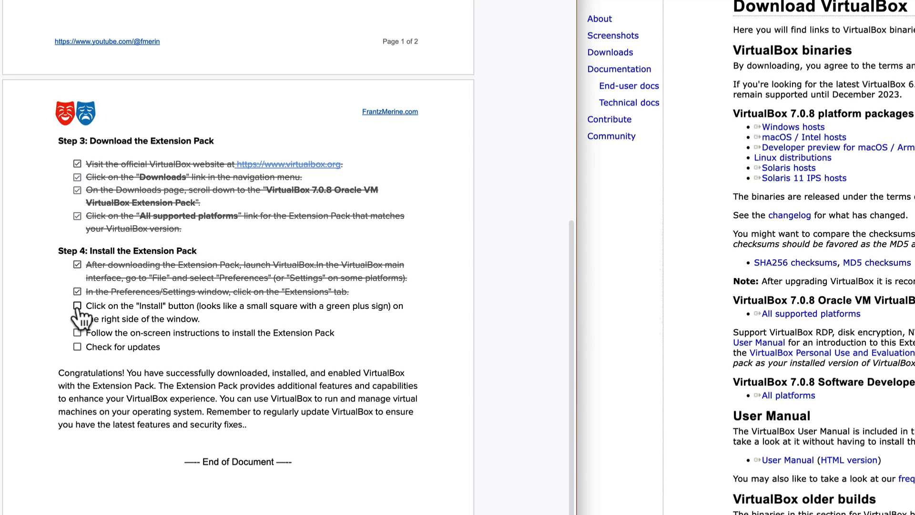
click(77, 305)
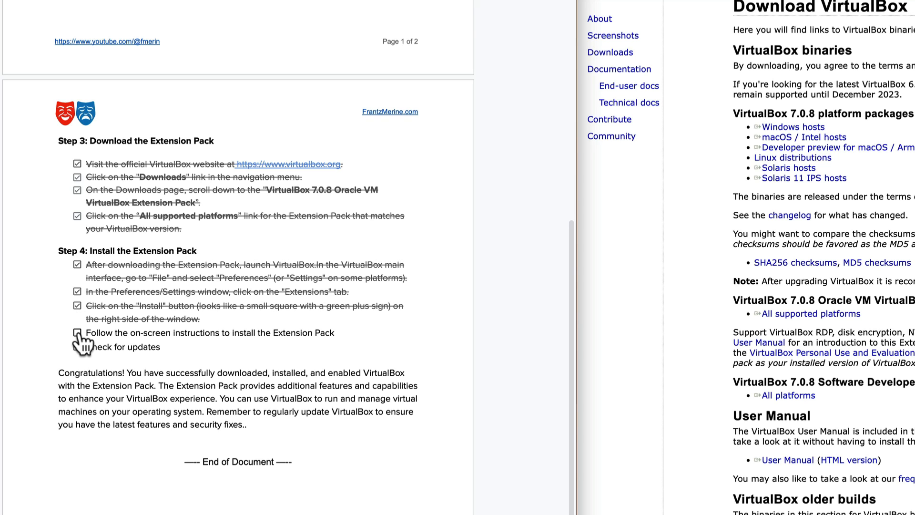
click(78, 333)
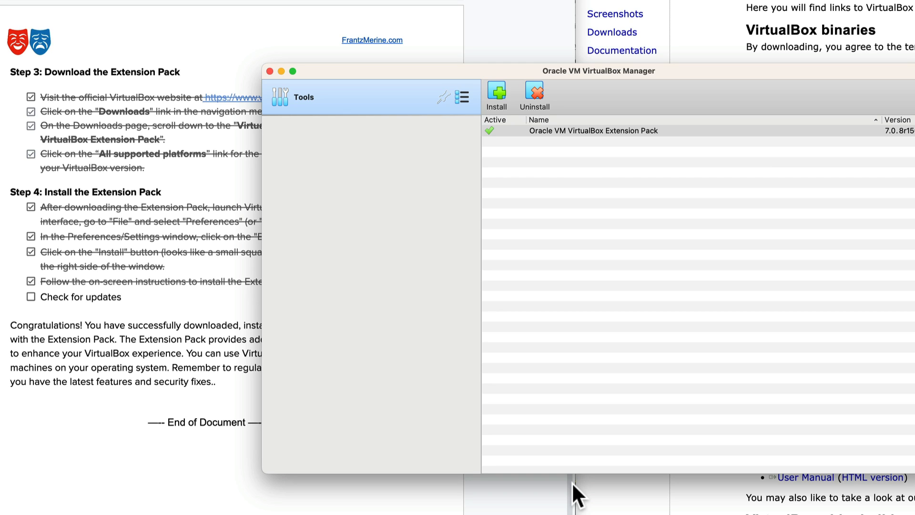
mouse_move(596, 94)
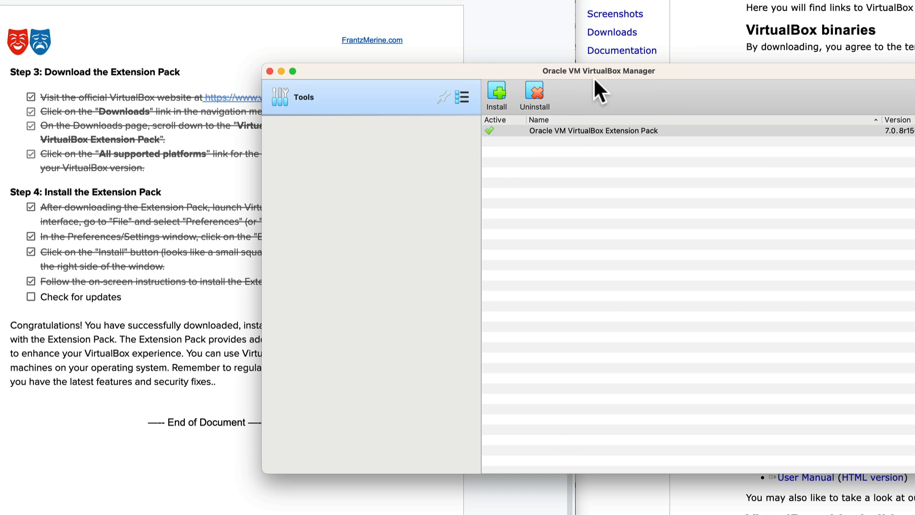
mouse_move(38, 360)
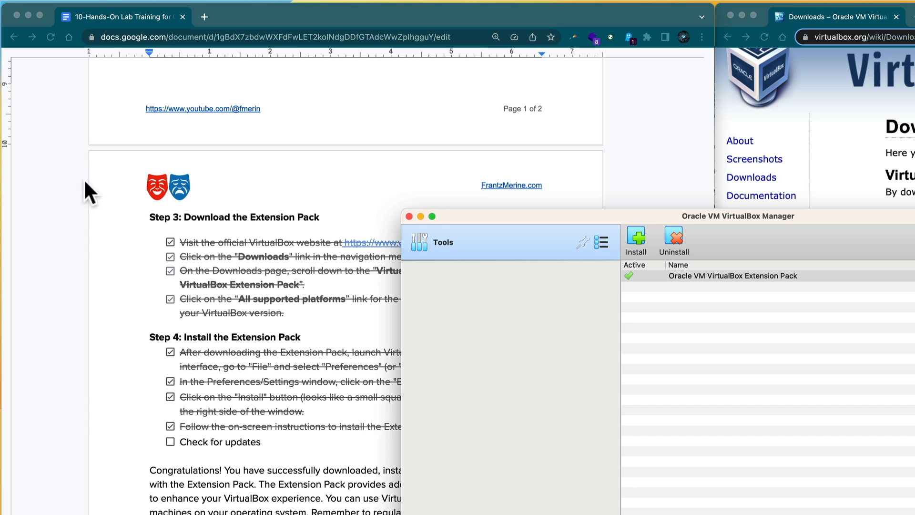
- Run the Extension Pack update check, which reports nothing to update
click(50, 7)
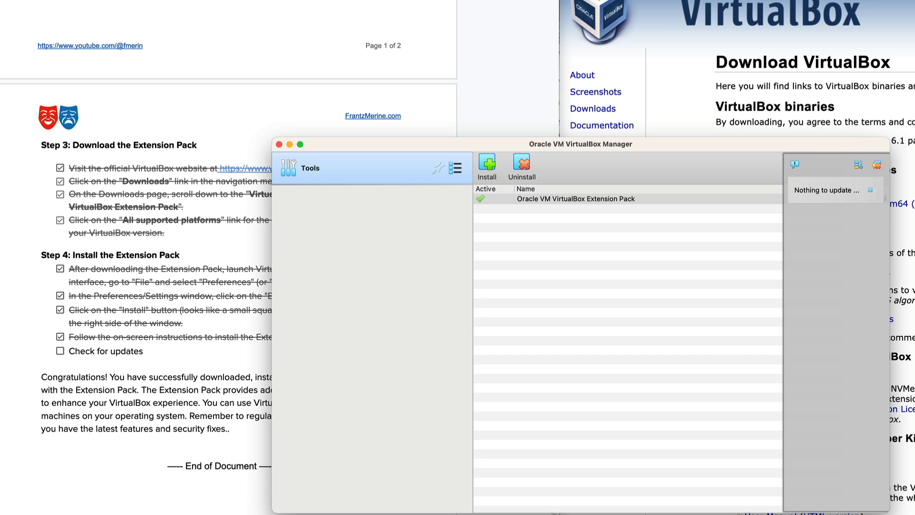
mouse_move(70, 45)
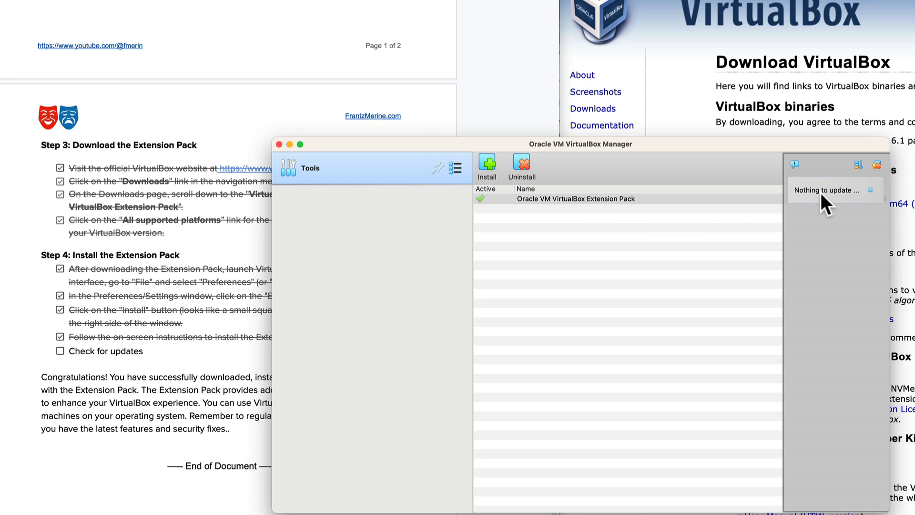
mouse_move(828, 203)
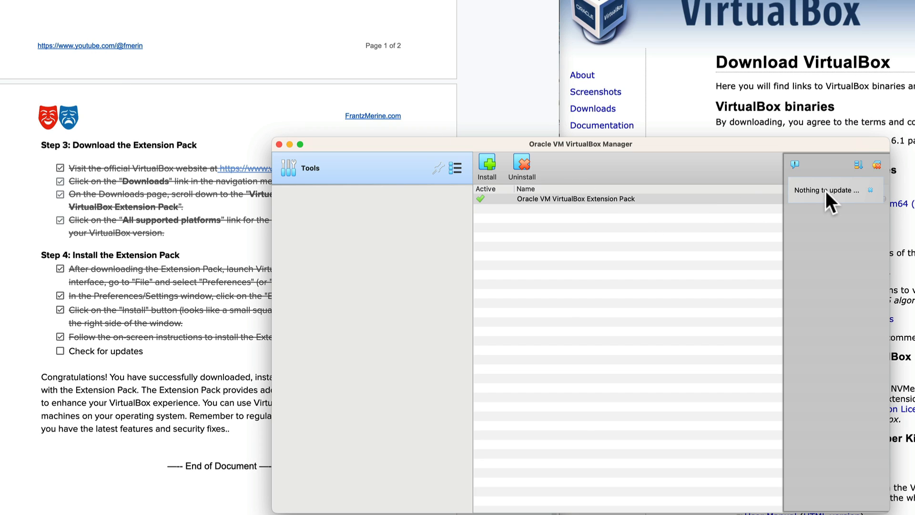
mouse_move(589, 183)
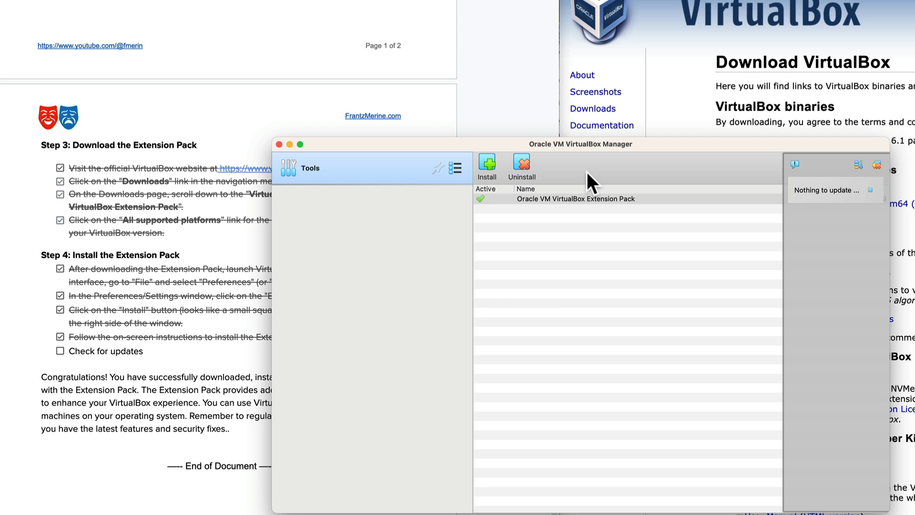
mouse_move(387, 203)
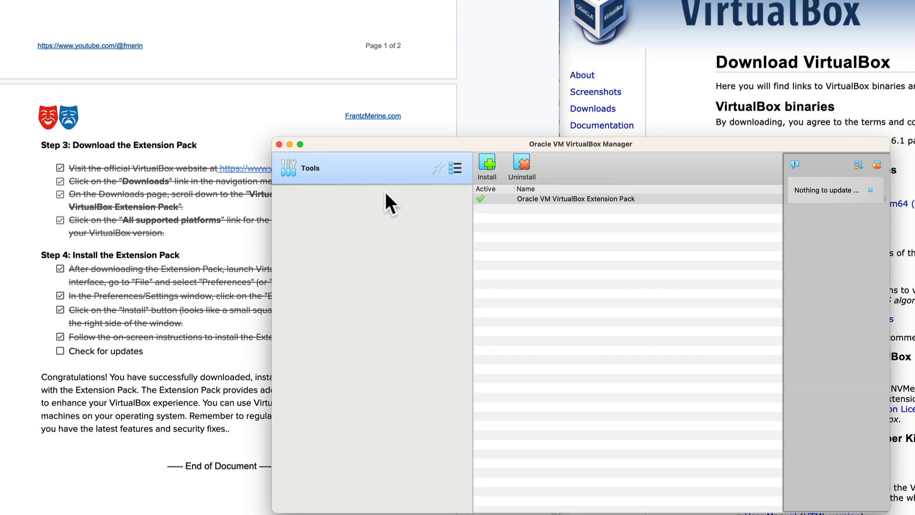